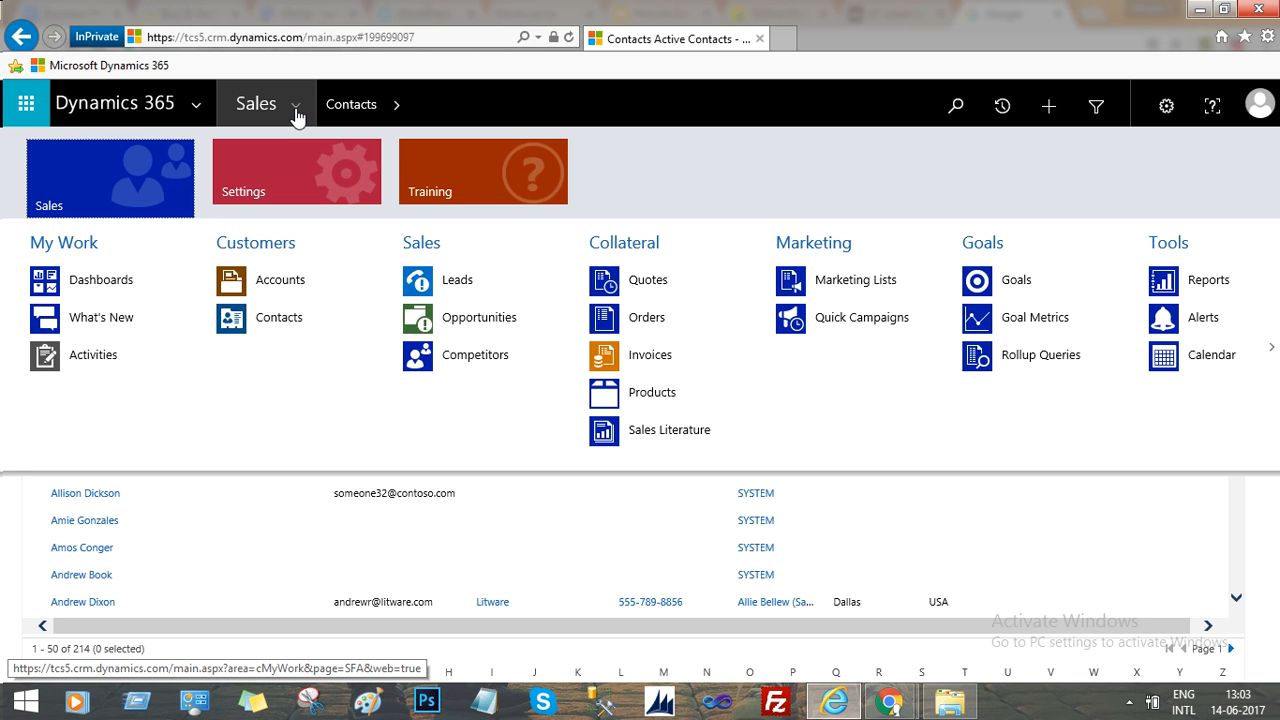
mouse_move(196, 222)
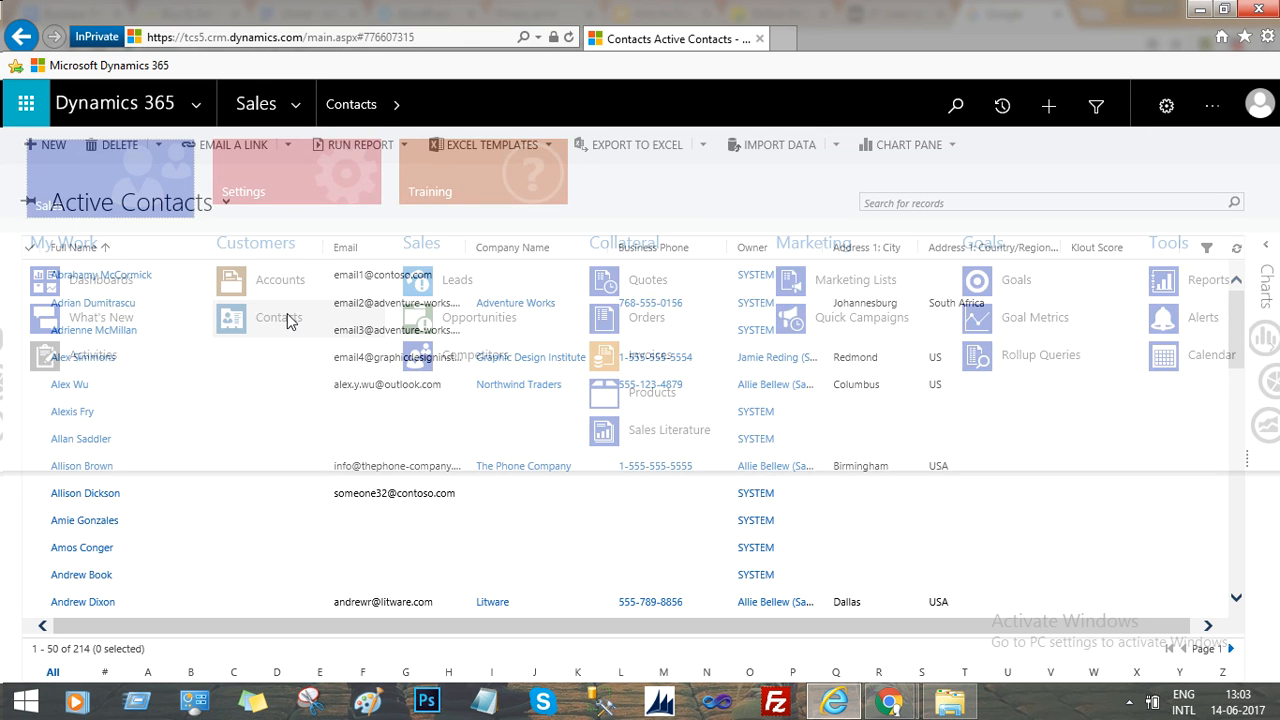
Step: Show the Active Contacts list, which pages only records 1–50 of 214
left_click(84, 492)
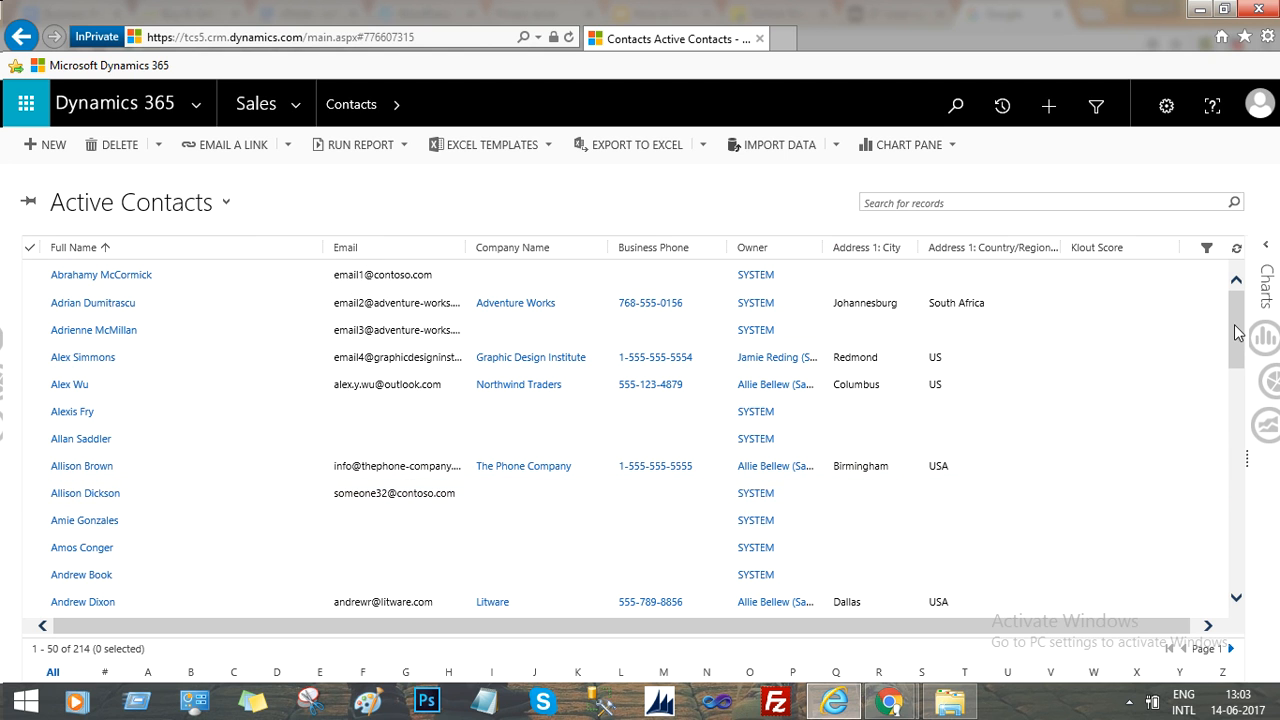
left_click(400, 384)
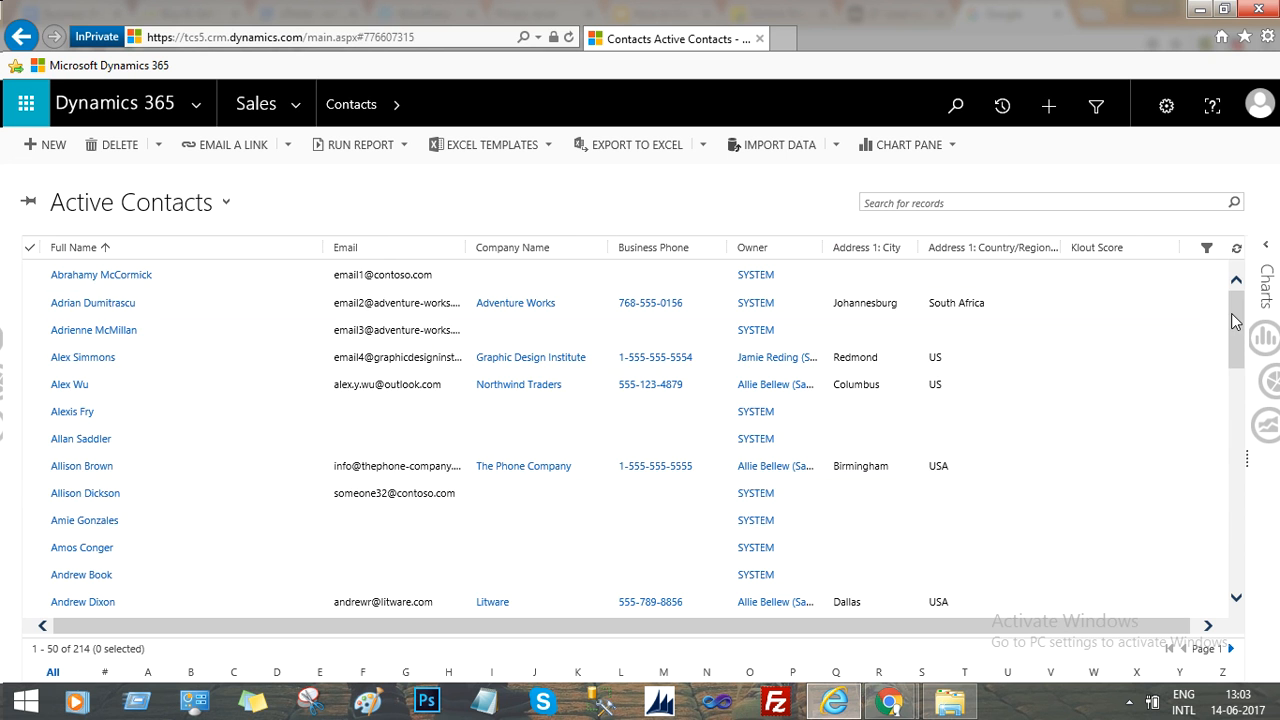
scroll("down", 3)
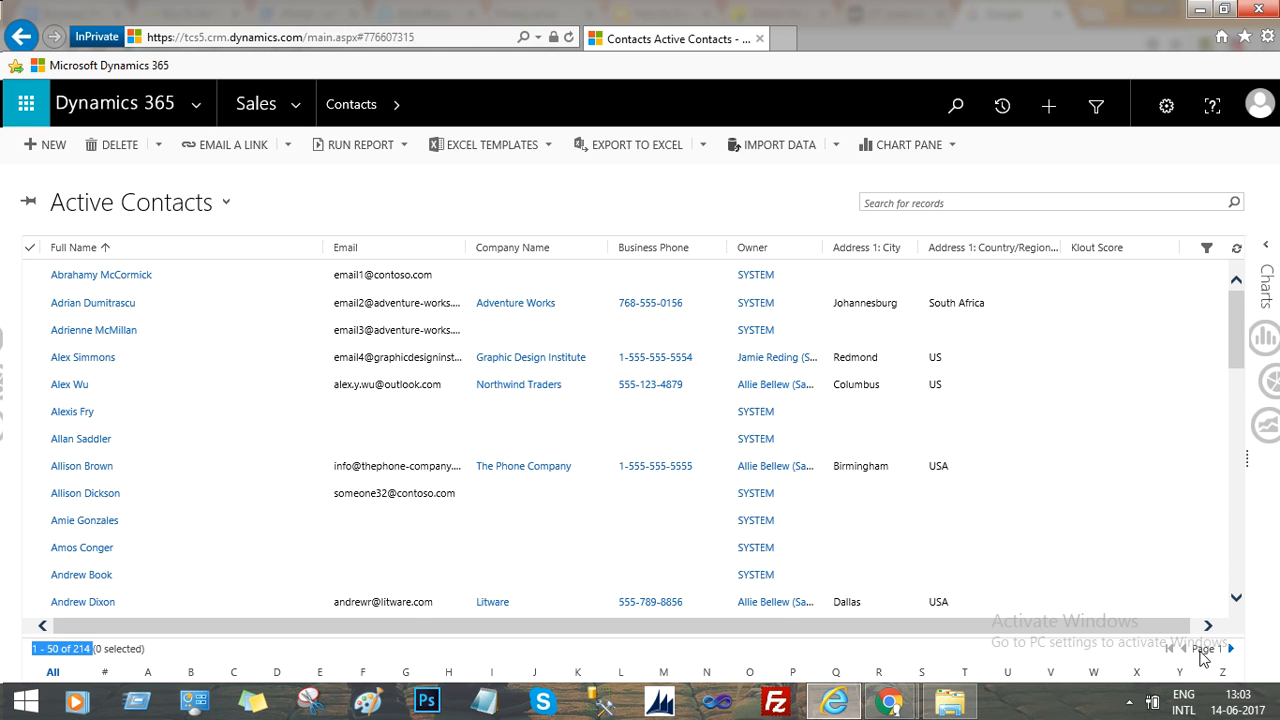
mouse_move(390, 656)
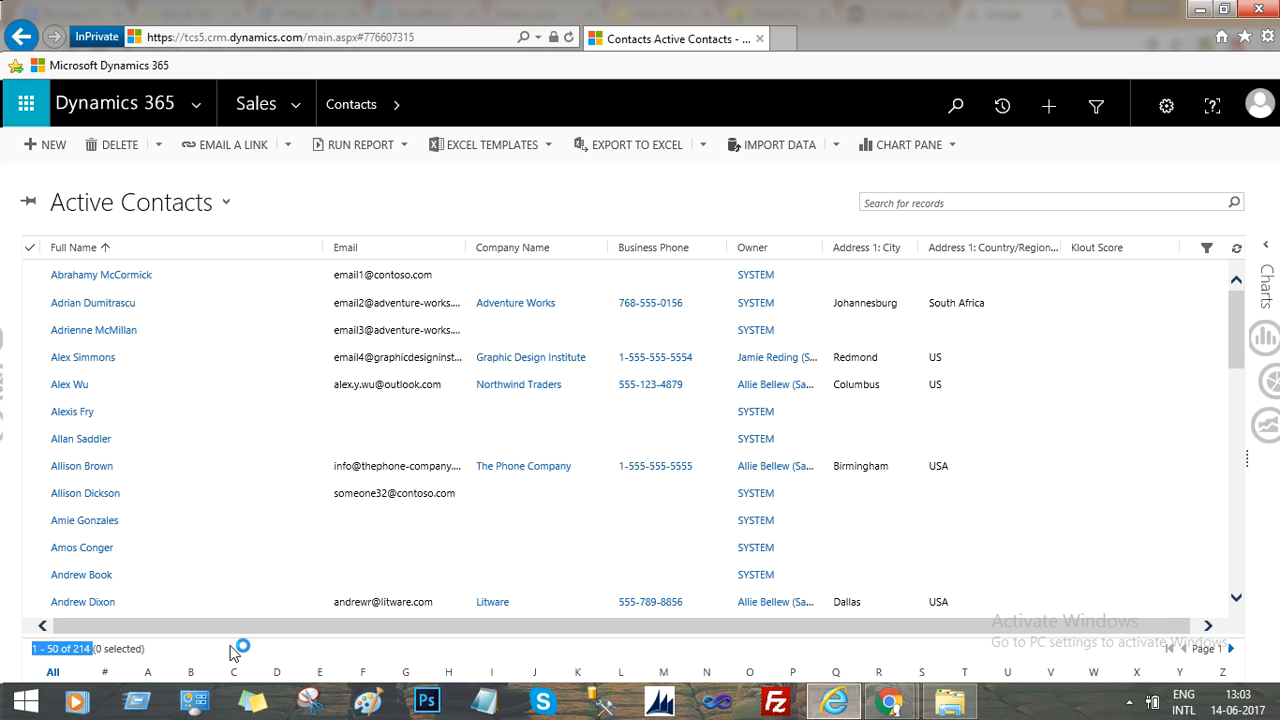
left_click(900, 384)
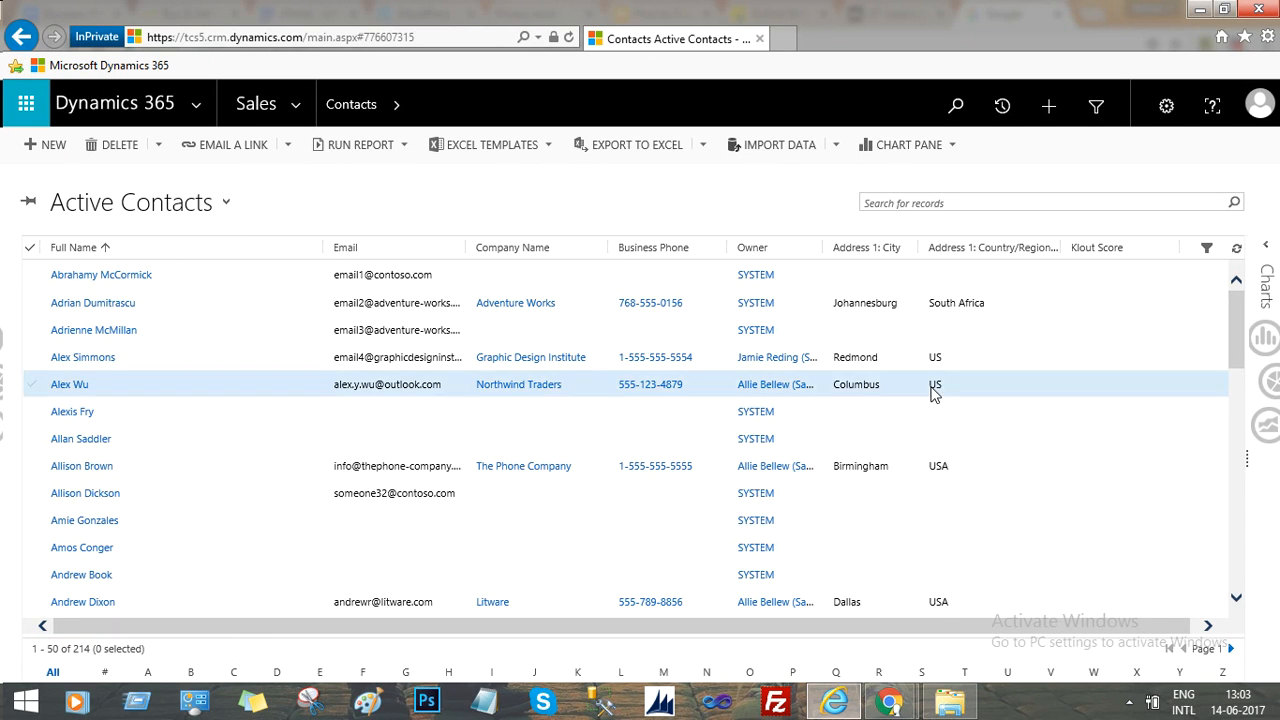
Step: Set Personal Options to show 250 records per page in lists and save with OK
left_click(1164, 104)
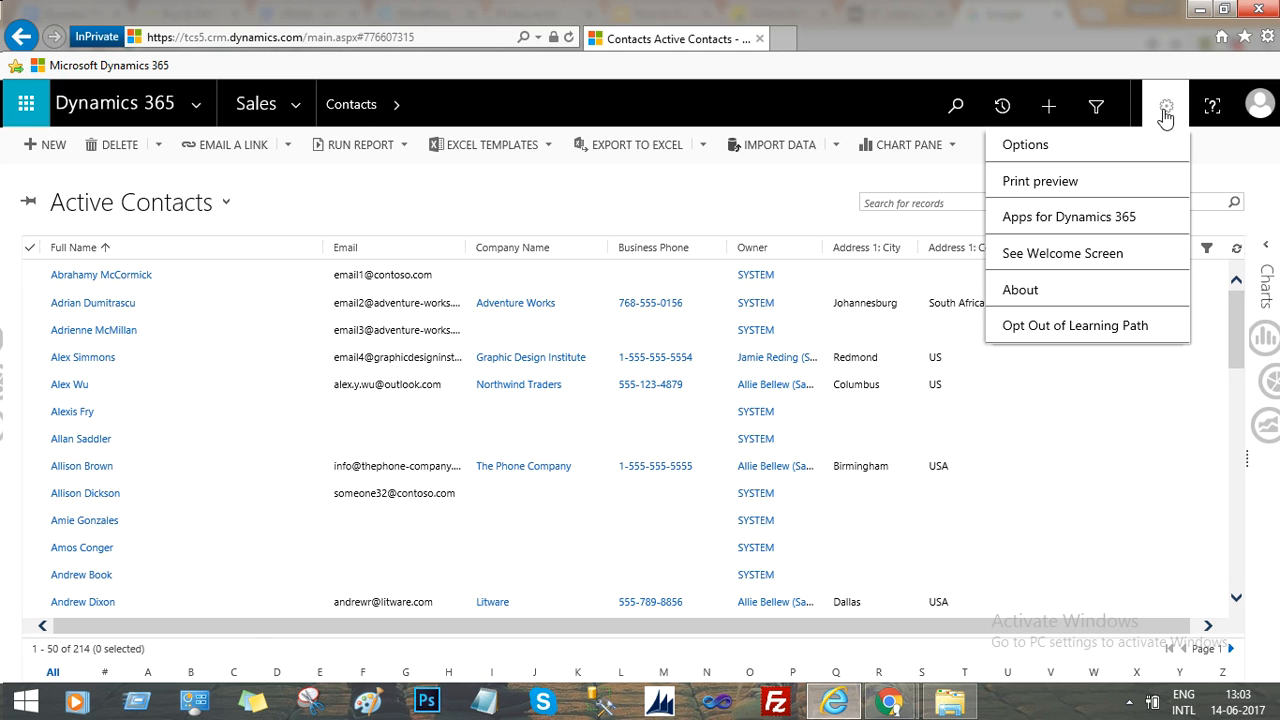
left_click(1024, 144)
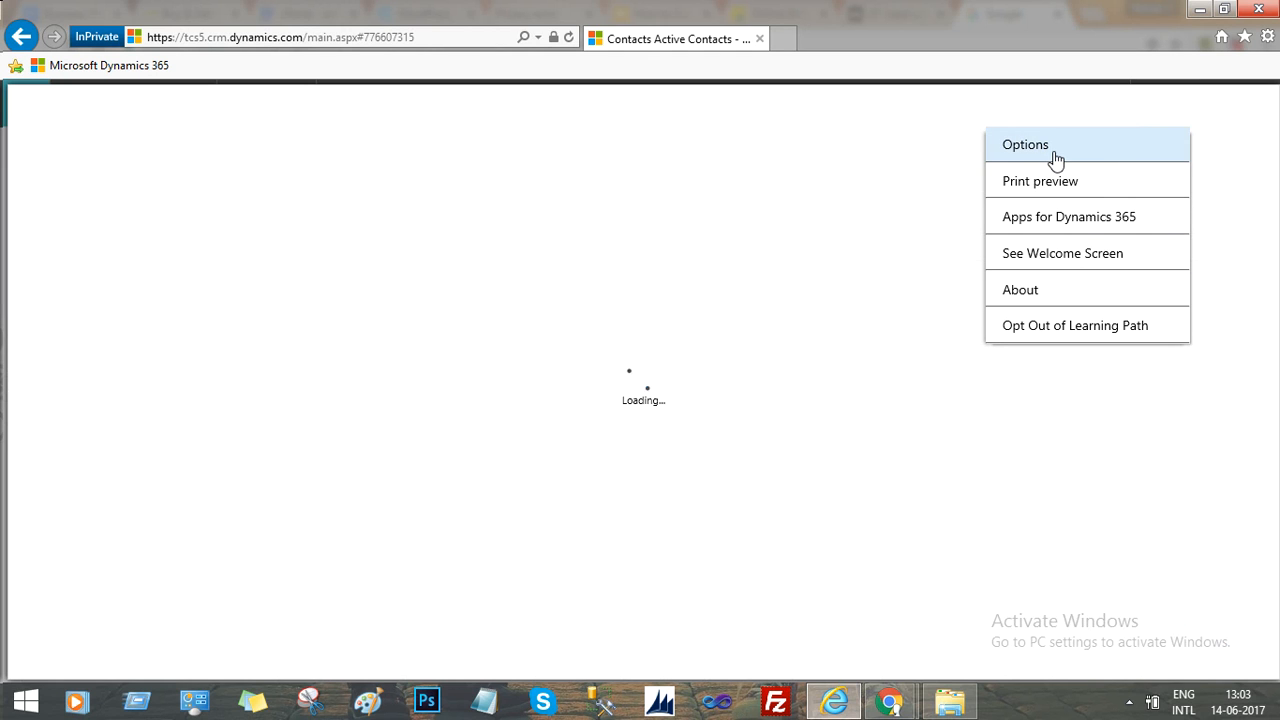
left_click(1024, 144)
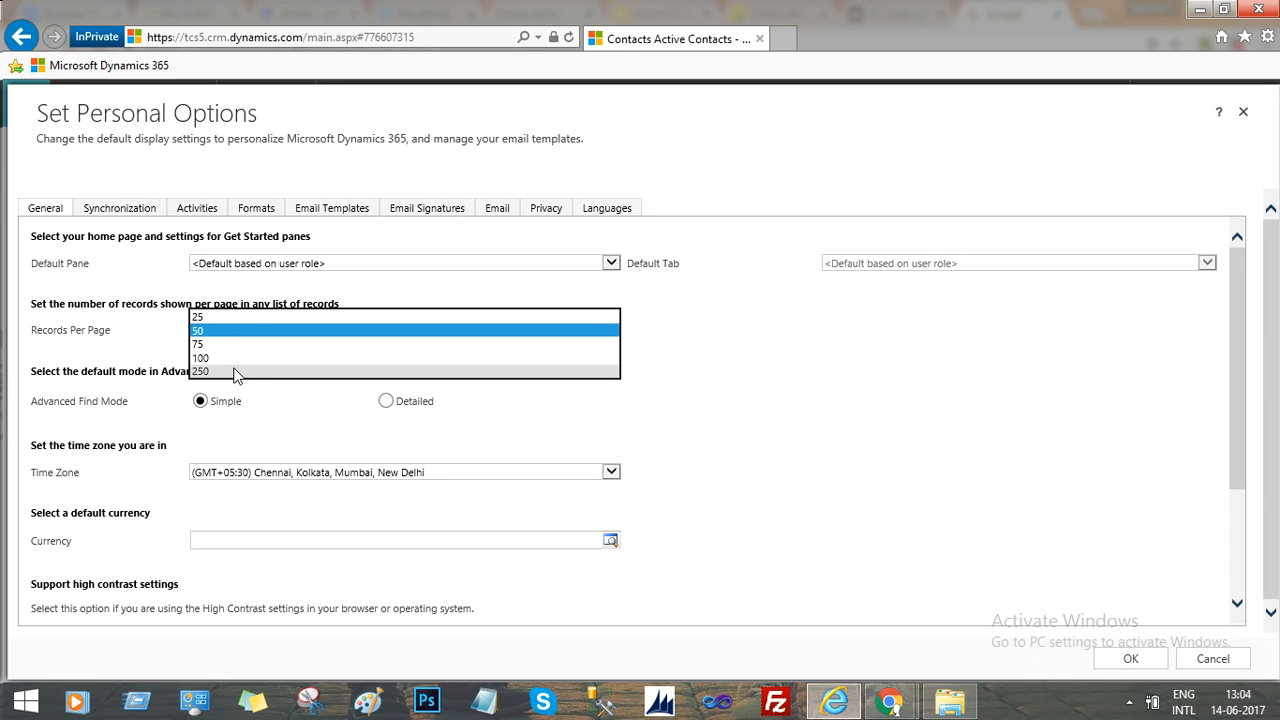
left_click(200, 370)
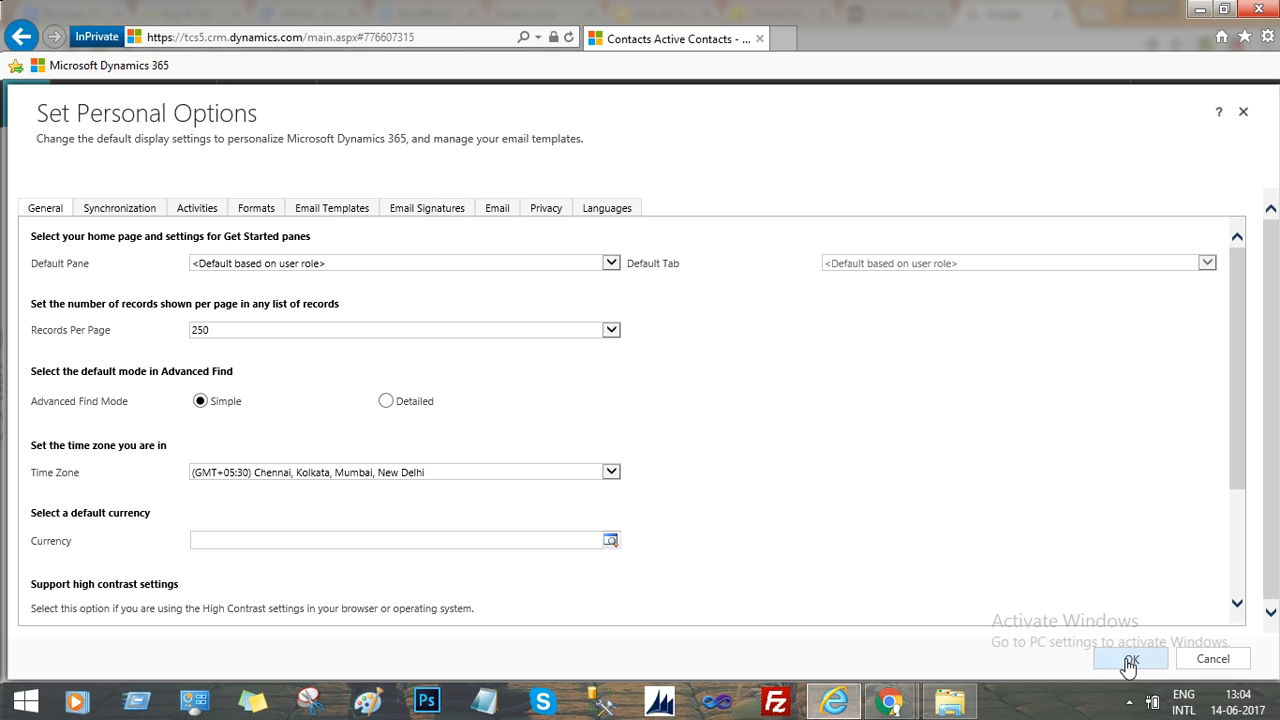
left_click(1128, 658)
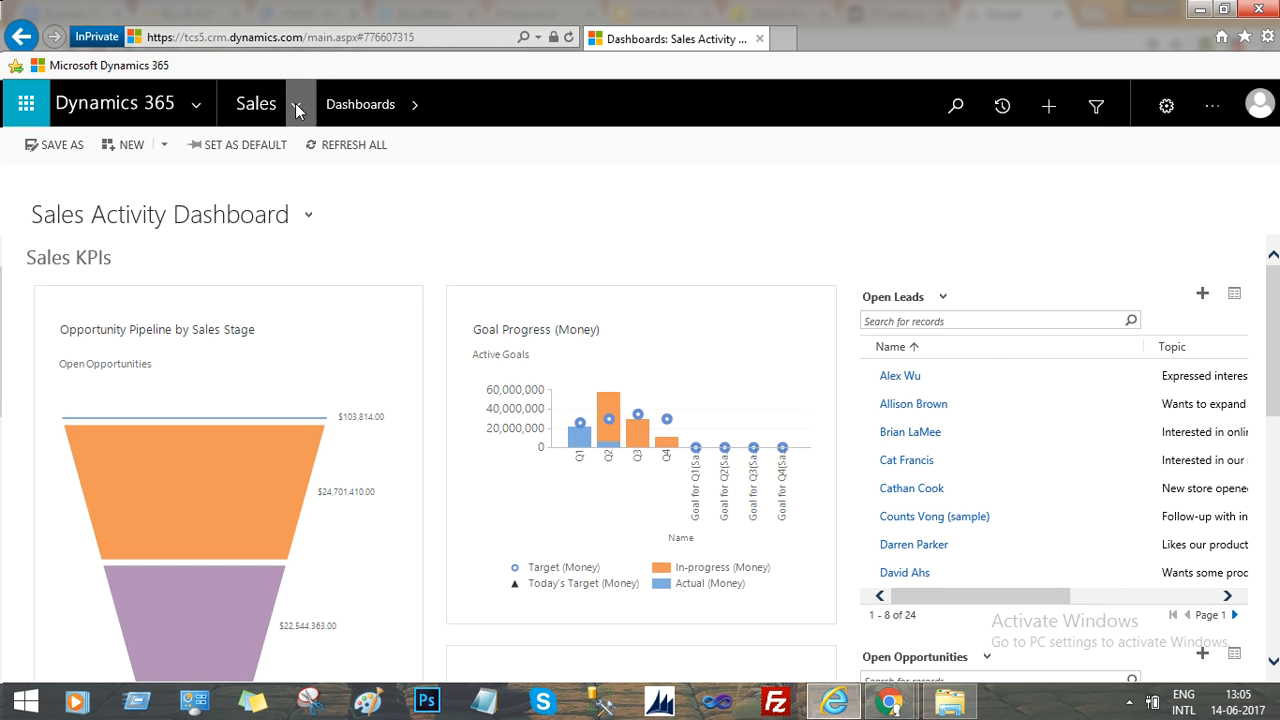
Step: Return to Sales > Contacts and confirm the footer now reads 1–214 of 214
left_click(296, 104)
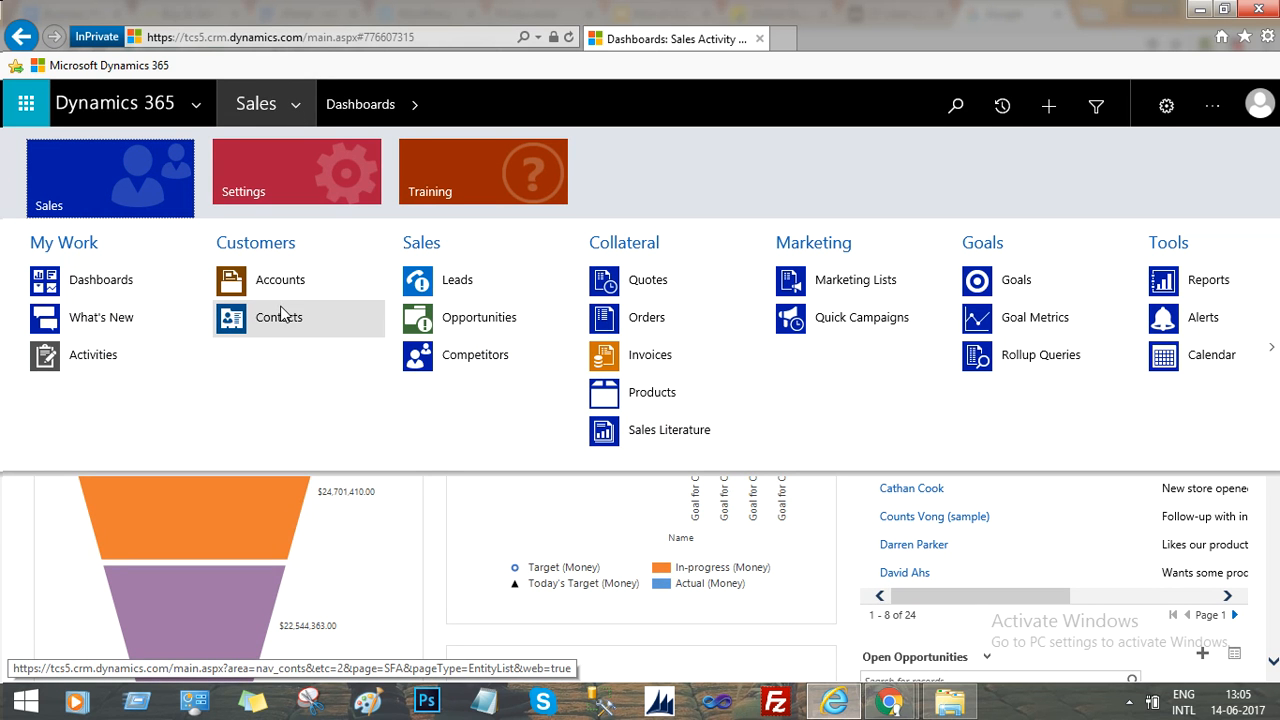
left_click(278, 316)
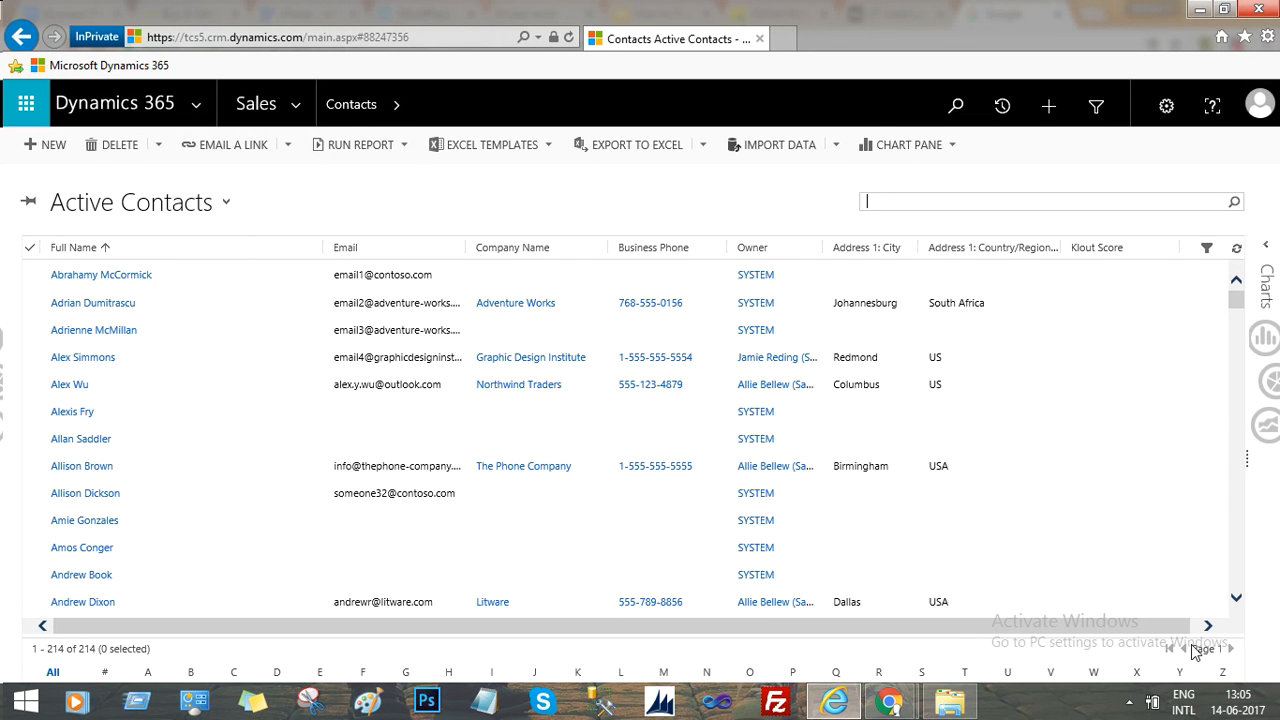
mouse_move(430, 660)
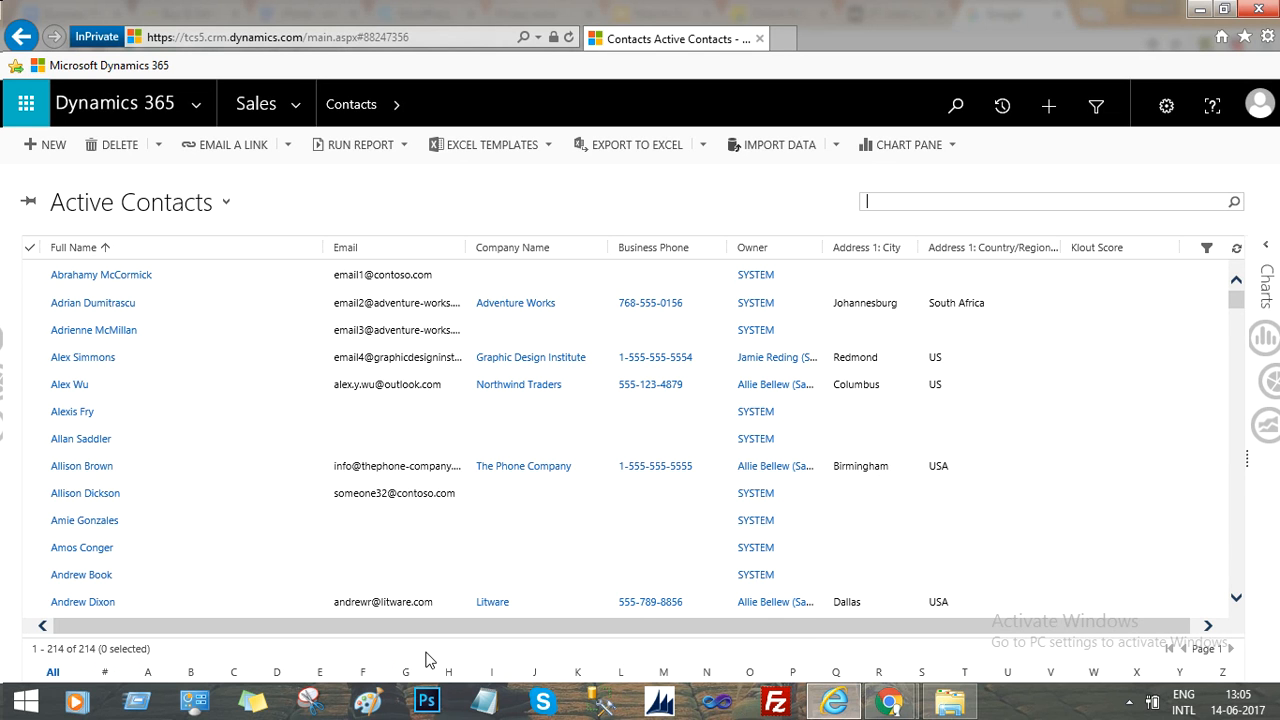
mouse_move(92, 652)
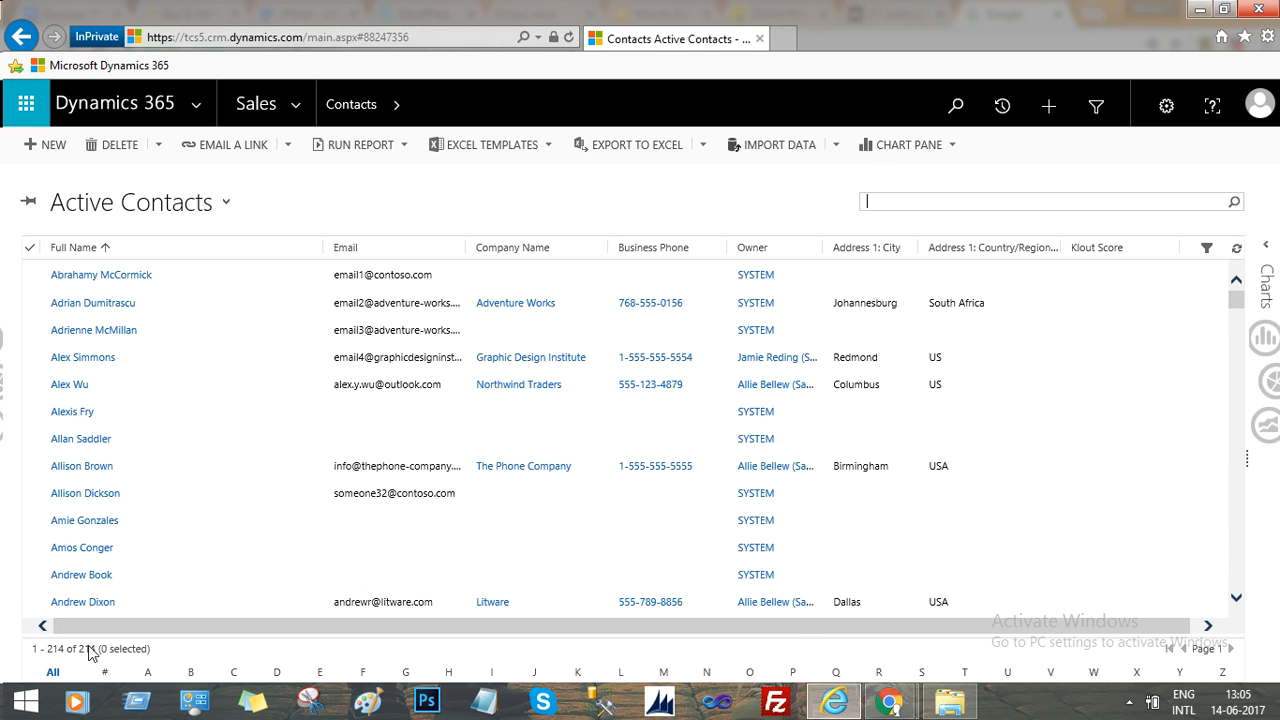
mouse_move(184, 654)
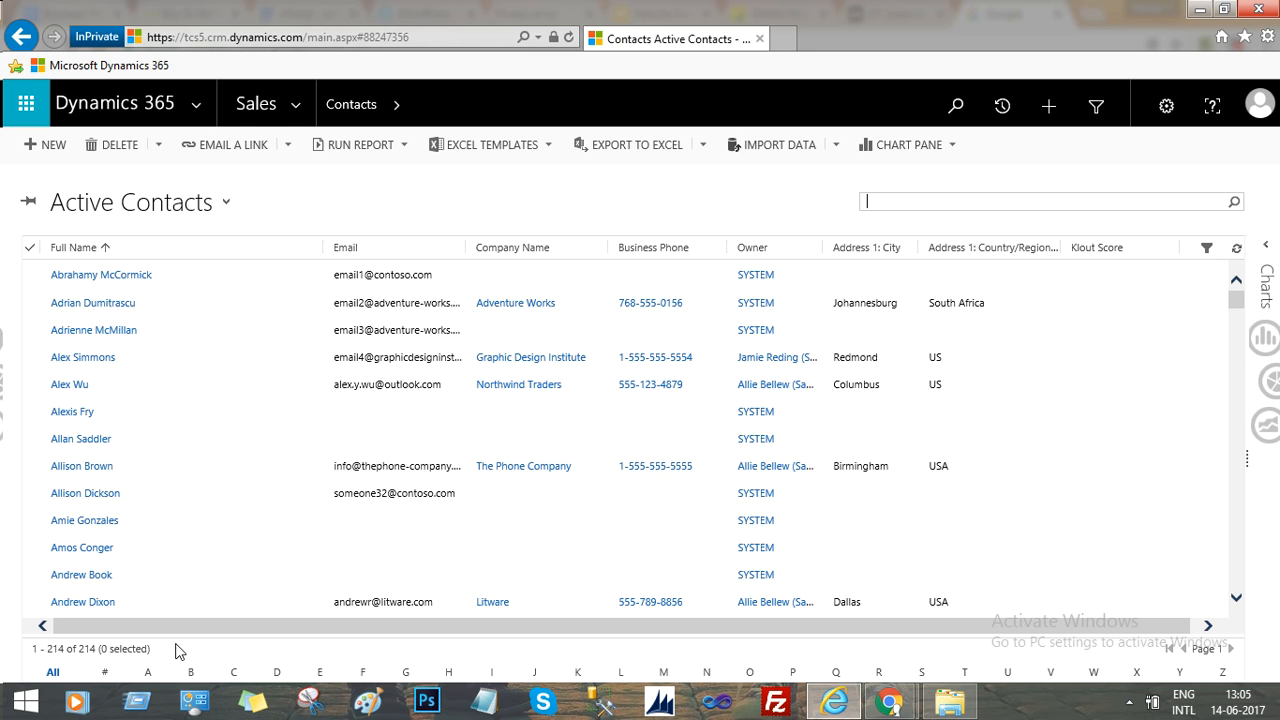
mouse_move(18, 660)
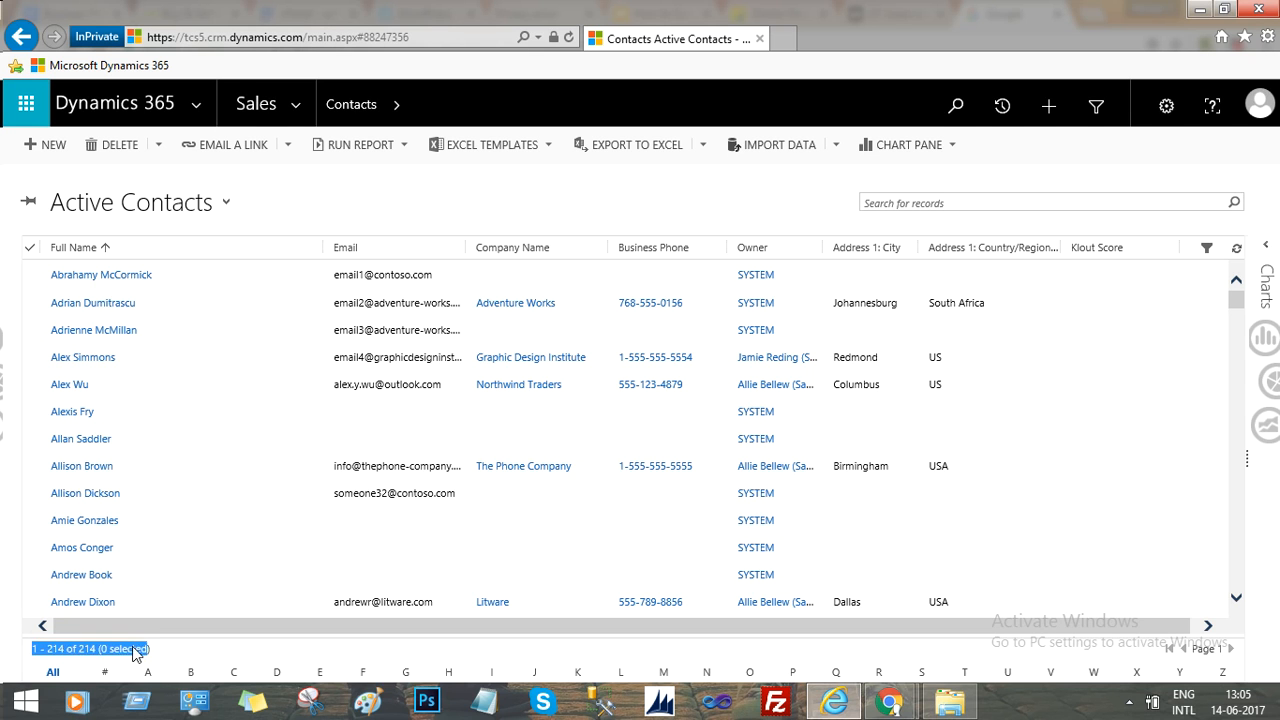
mouse_move(172, 656)
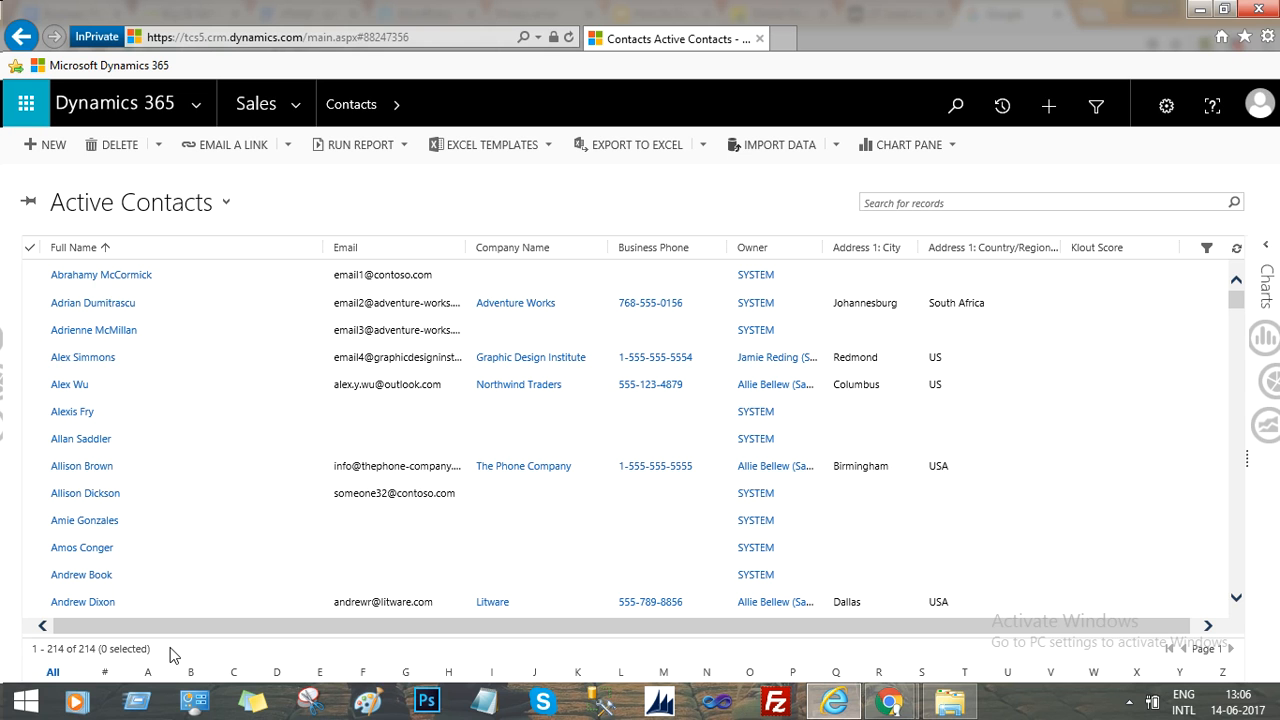
left_click(80, 464)
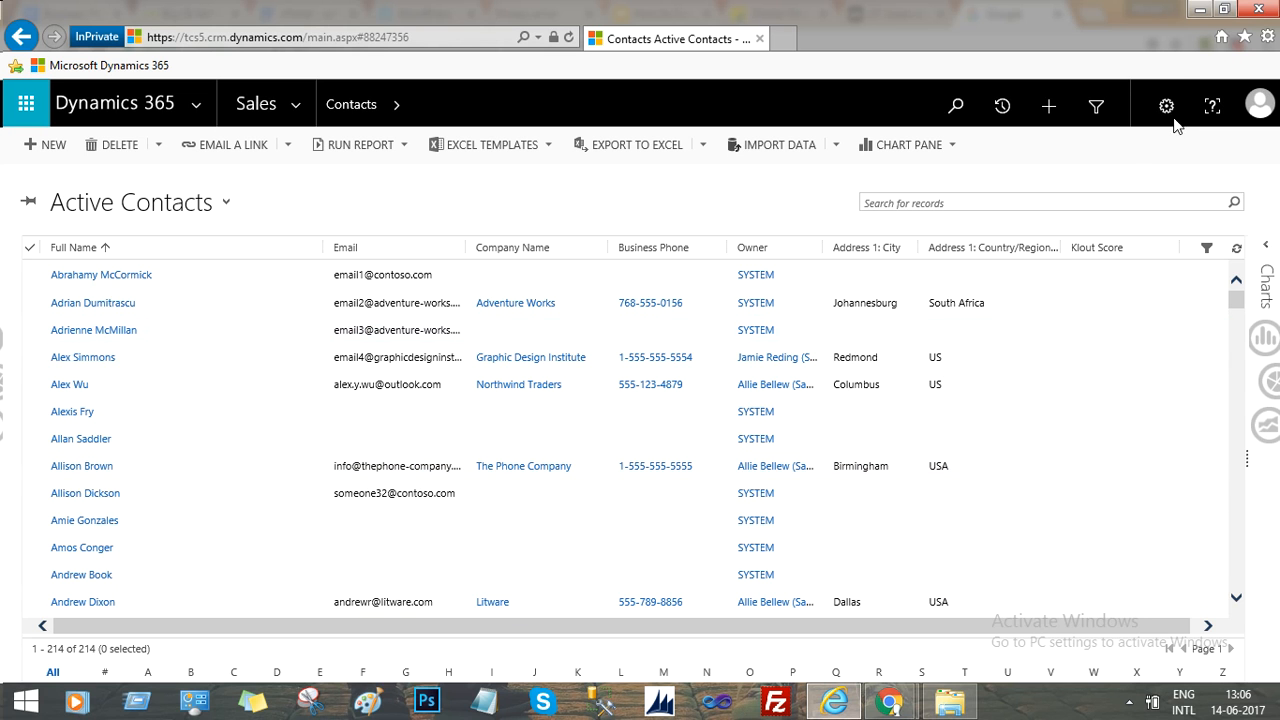
Step: Reopen Personal Options, review Records Per Page 250, and move to the Synchronization settings
left_click(1164, 104)
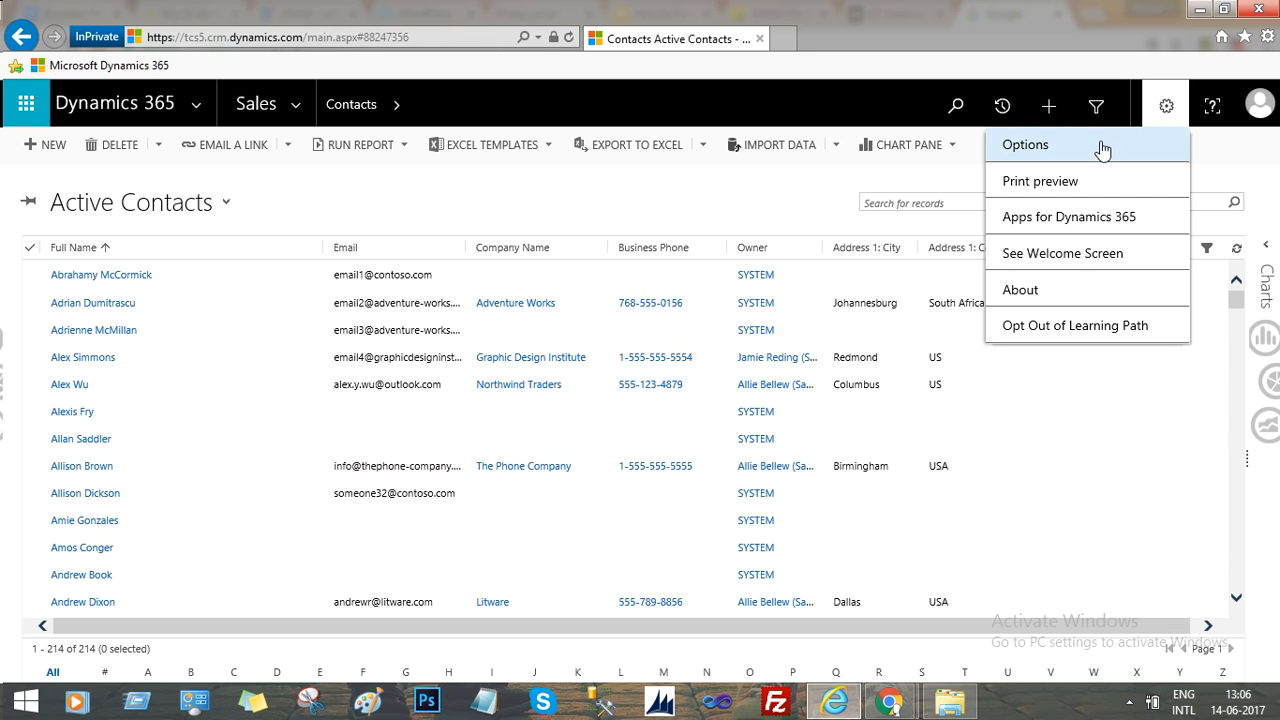
left_click(1024, 144)
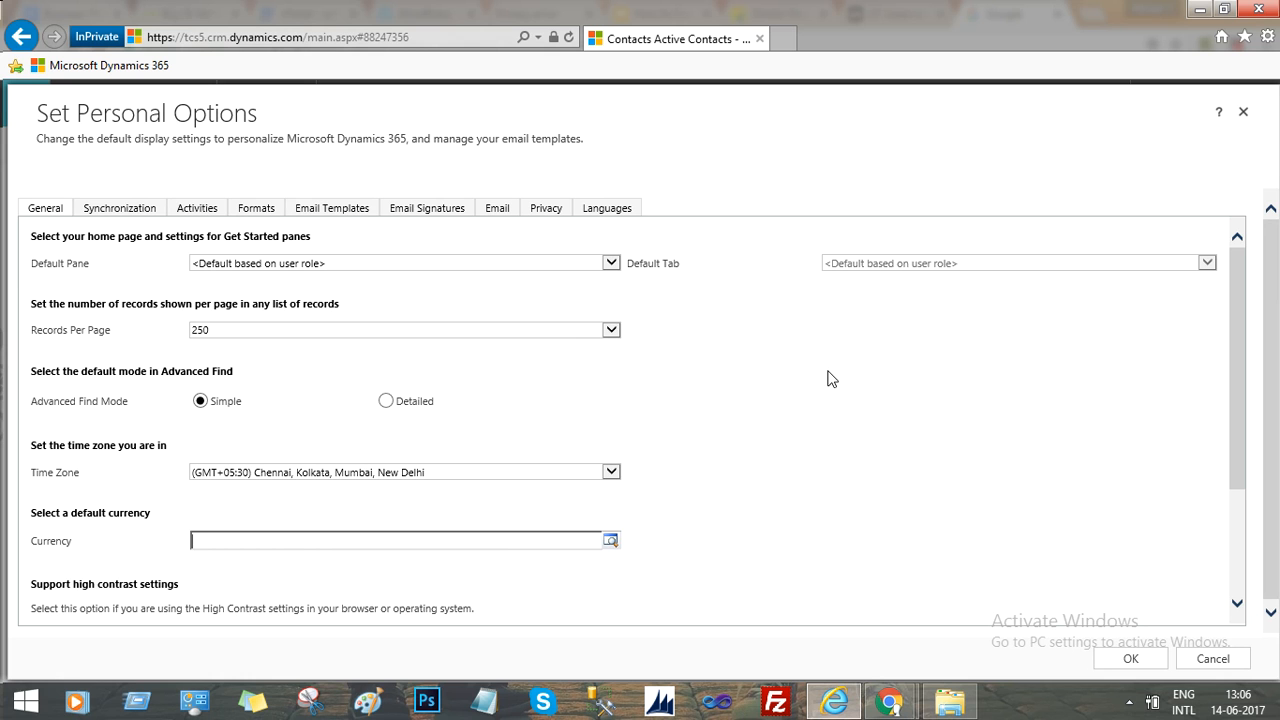
mouse_move(1236, 312)
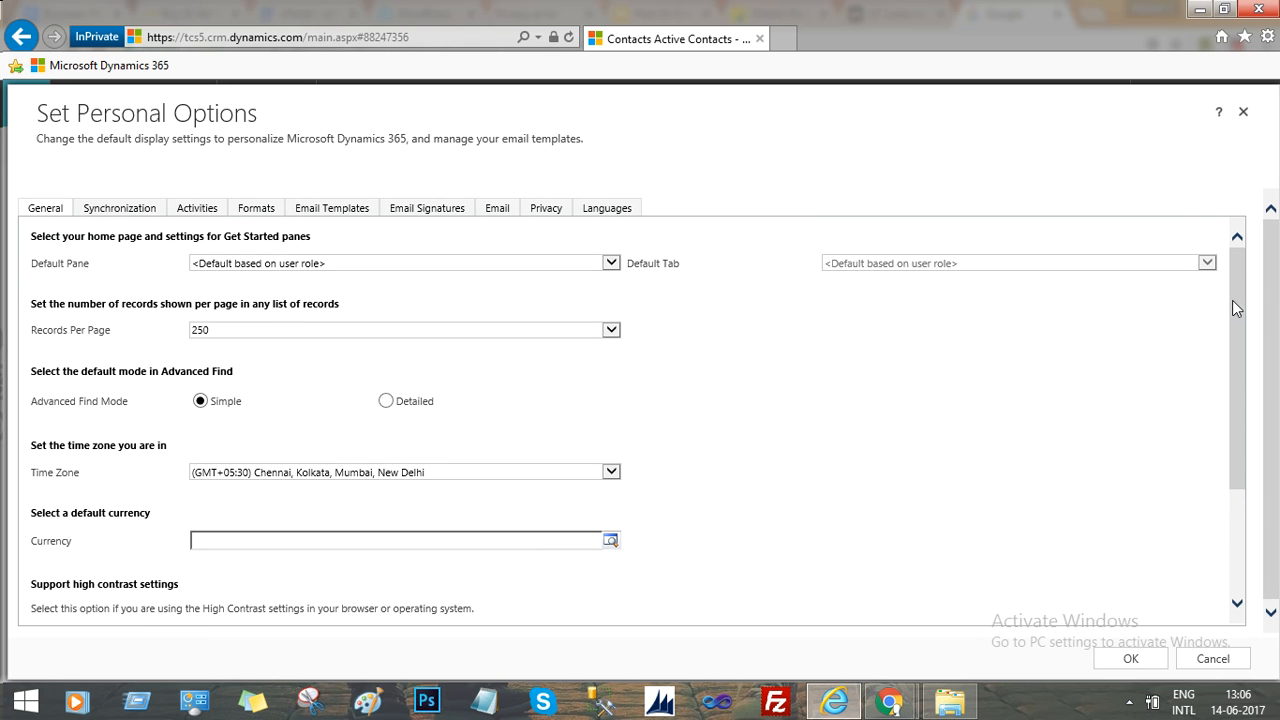
mouse_move(750, 396)
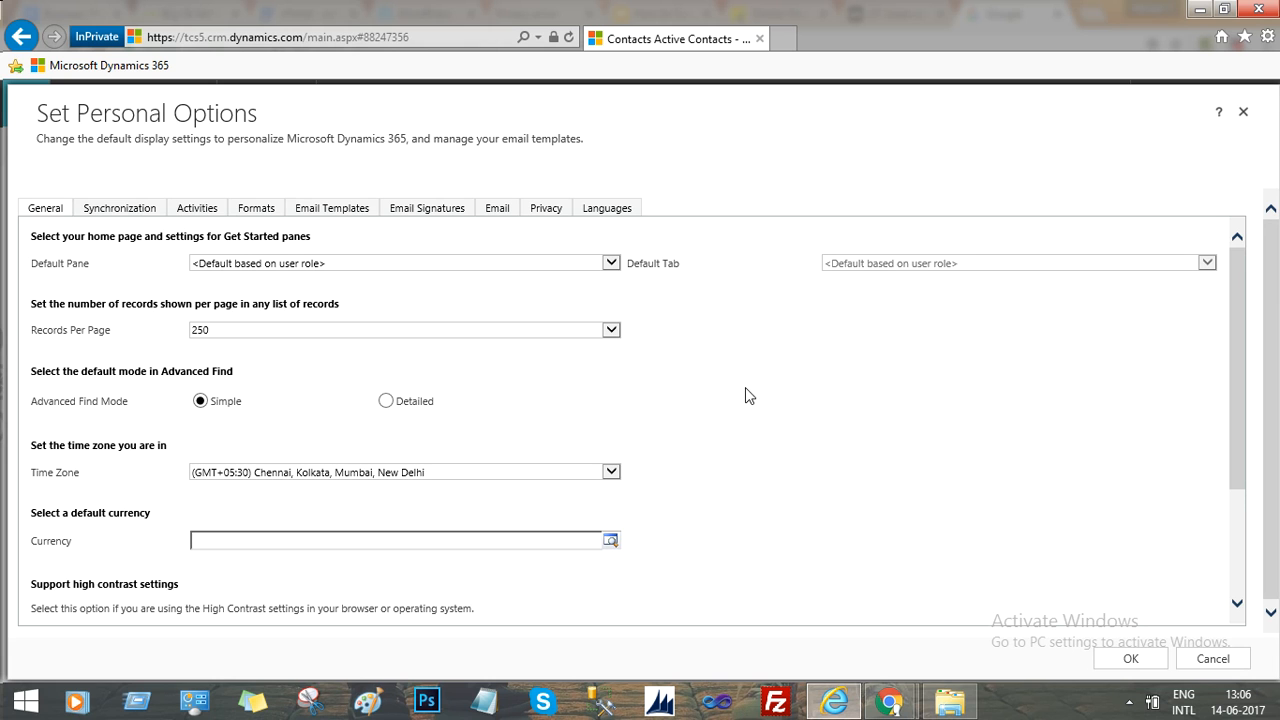
mouse_move(1222, 290)
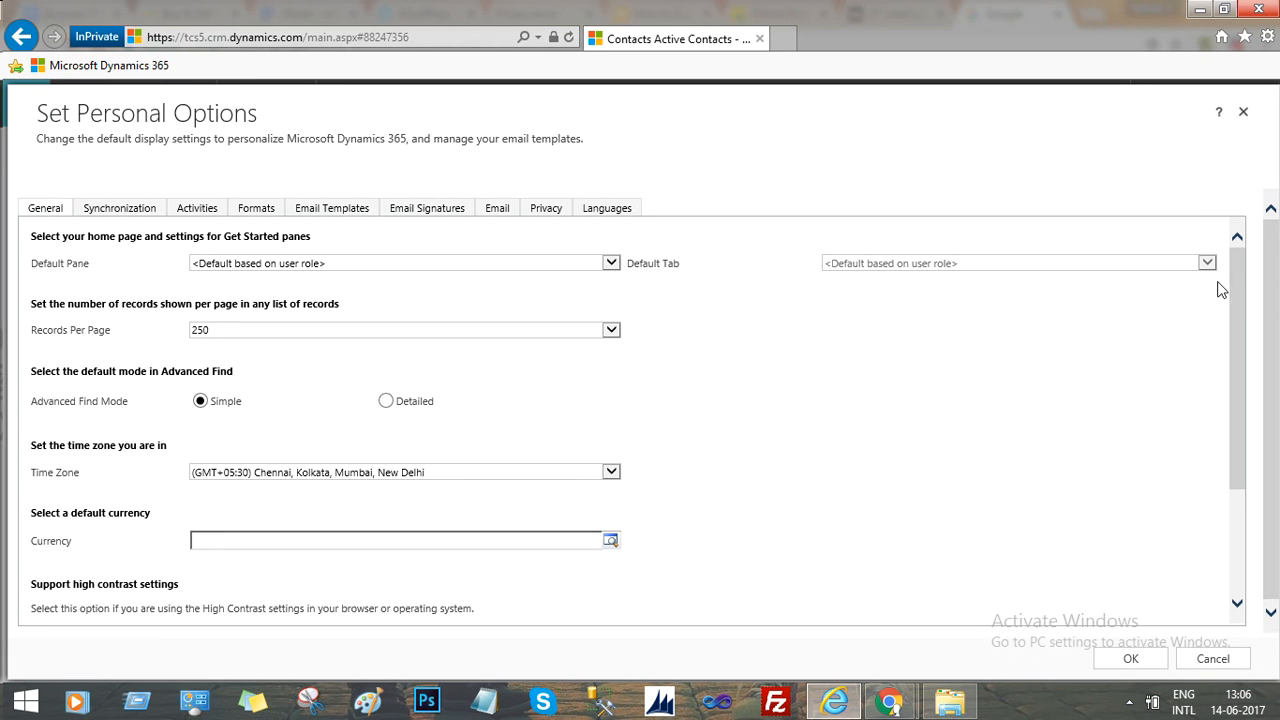
scroll("down", 3)
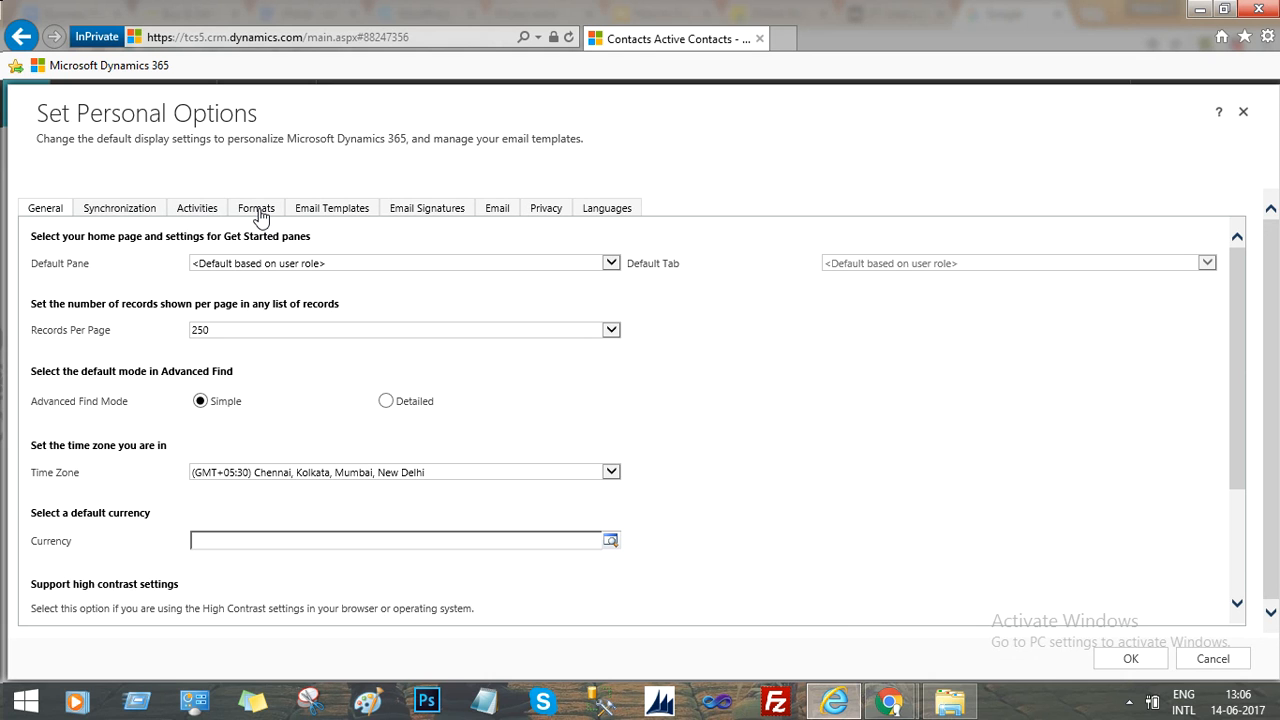
mouse_move(120, 206)
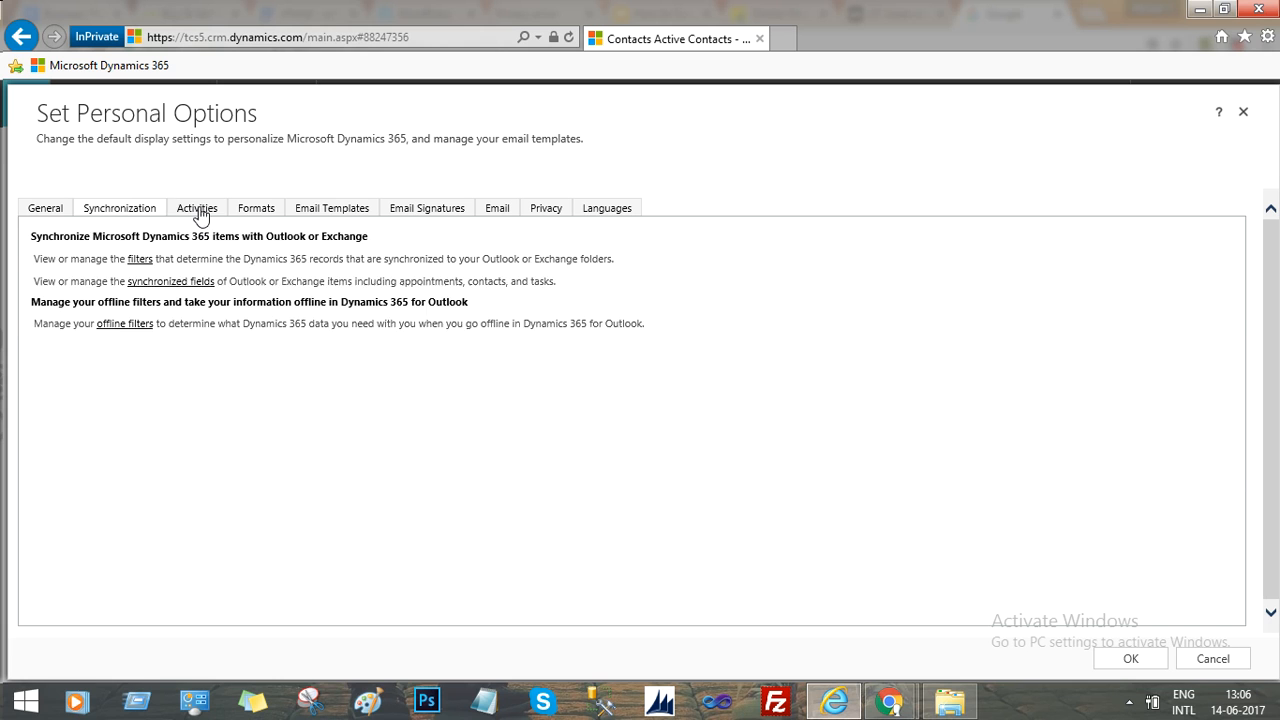
Step: Go through Activities to Formats and inspect the Current Format list, keeping English (United States)
left_click(256, 206)
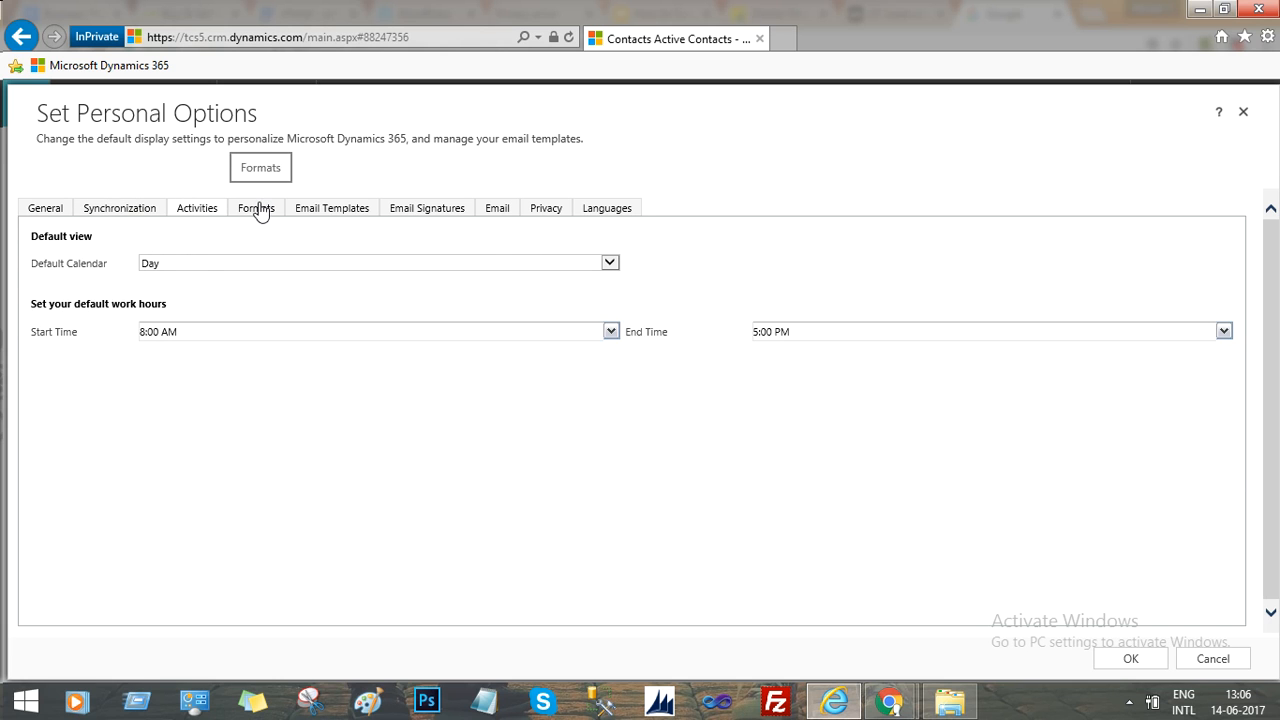
left_click(256, 206)
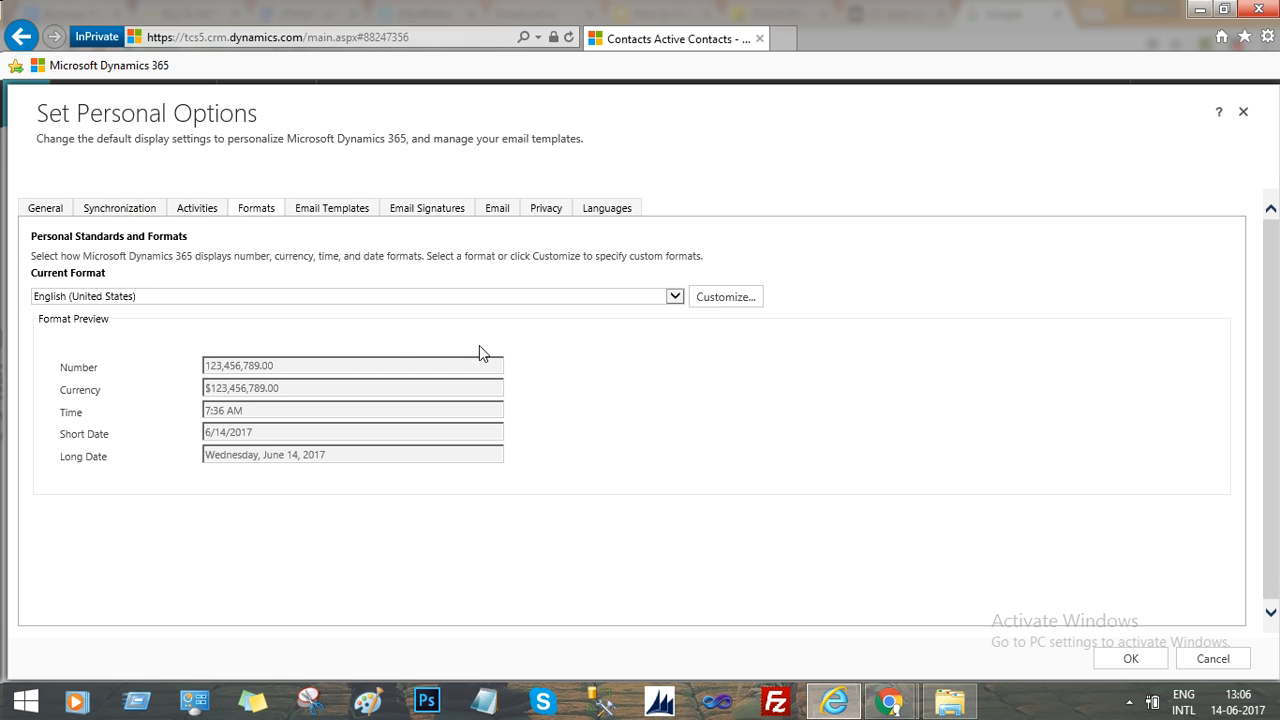
mouse_move(724, 296)
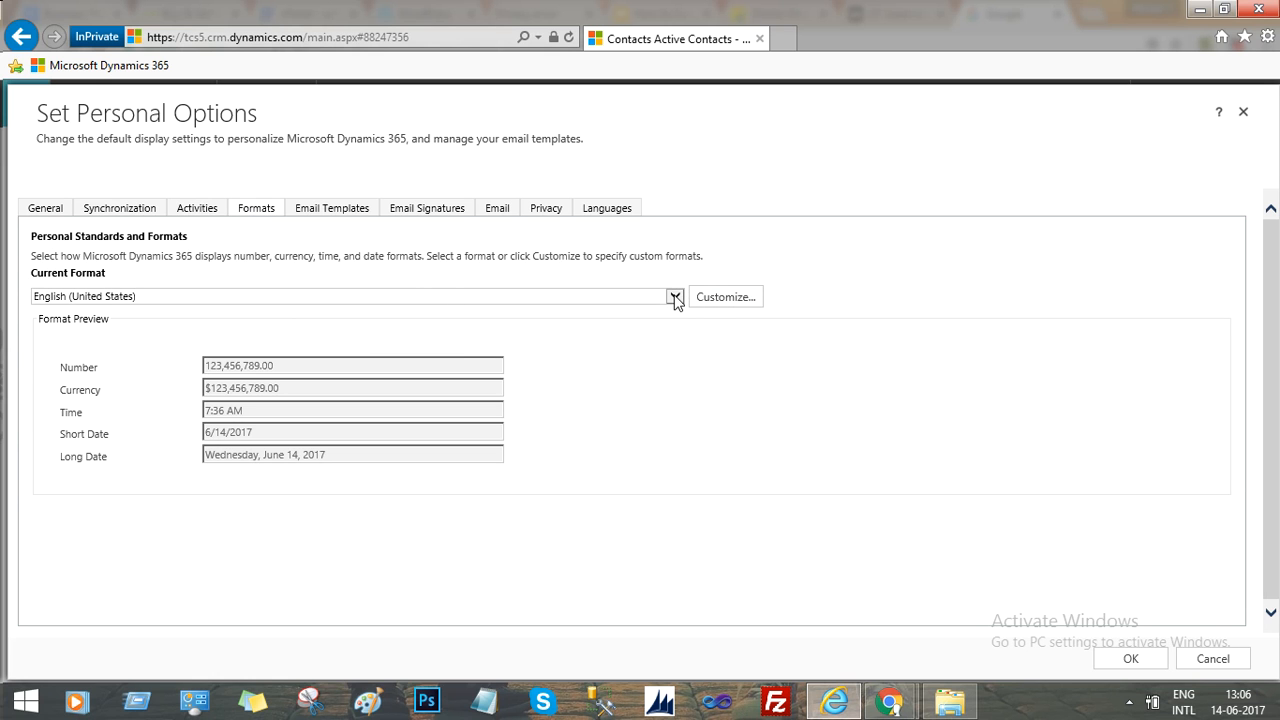
left_click(676, 296)
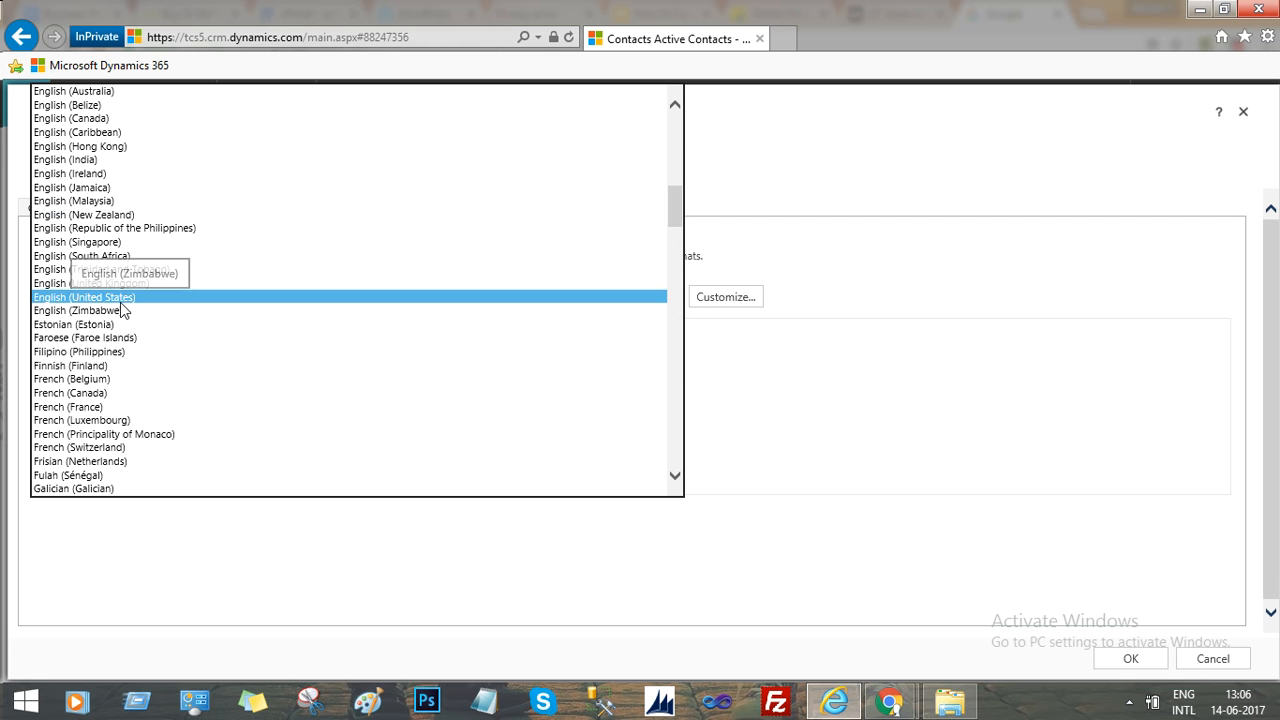
left_click(84, 296)
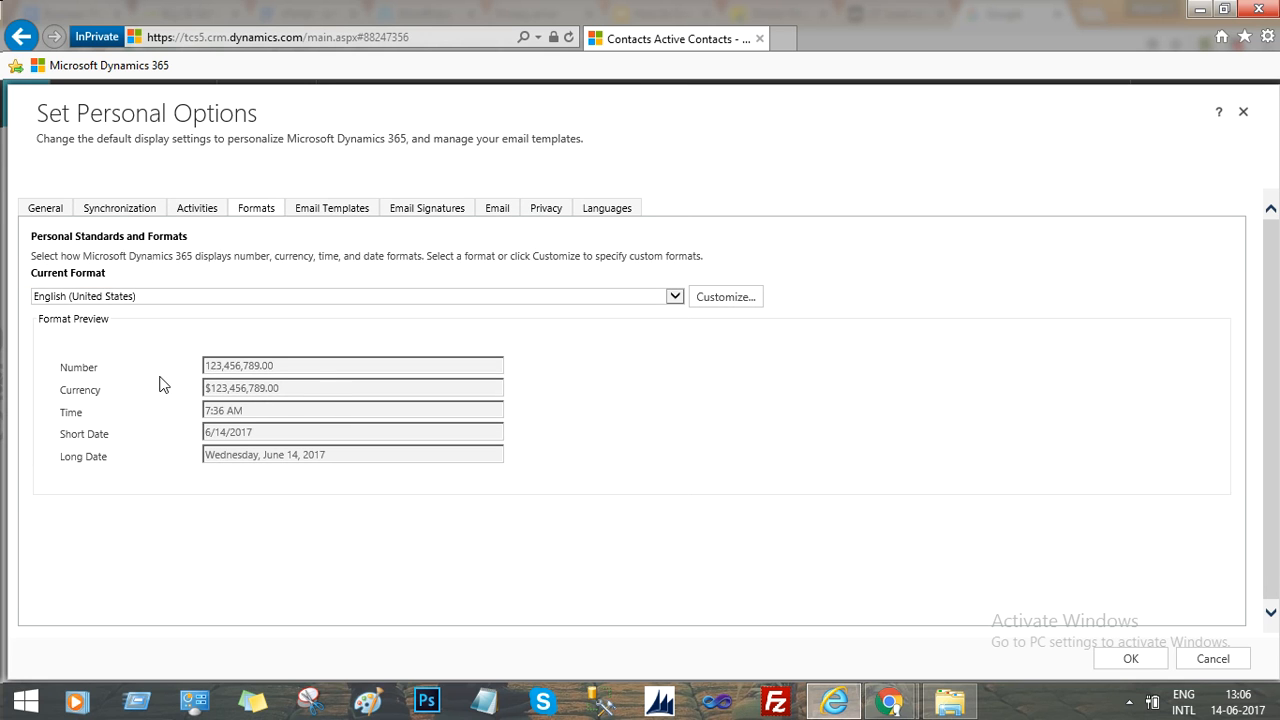
mouse_move(236, 404)
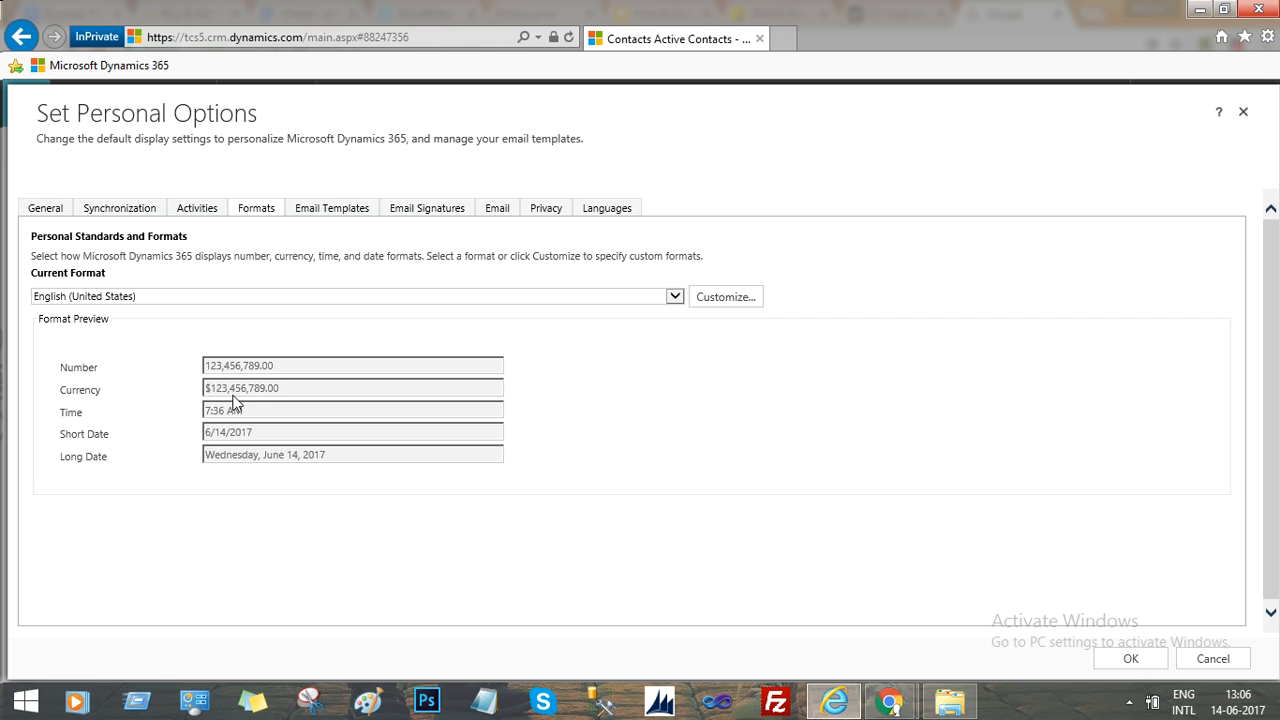
Step: Choose Hindi (India) as the current format, previewing 12,34,56,789.00, rupees and 14-06-2017
left_click(674, 296)
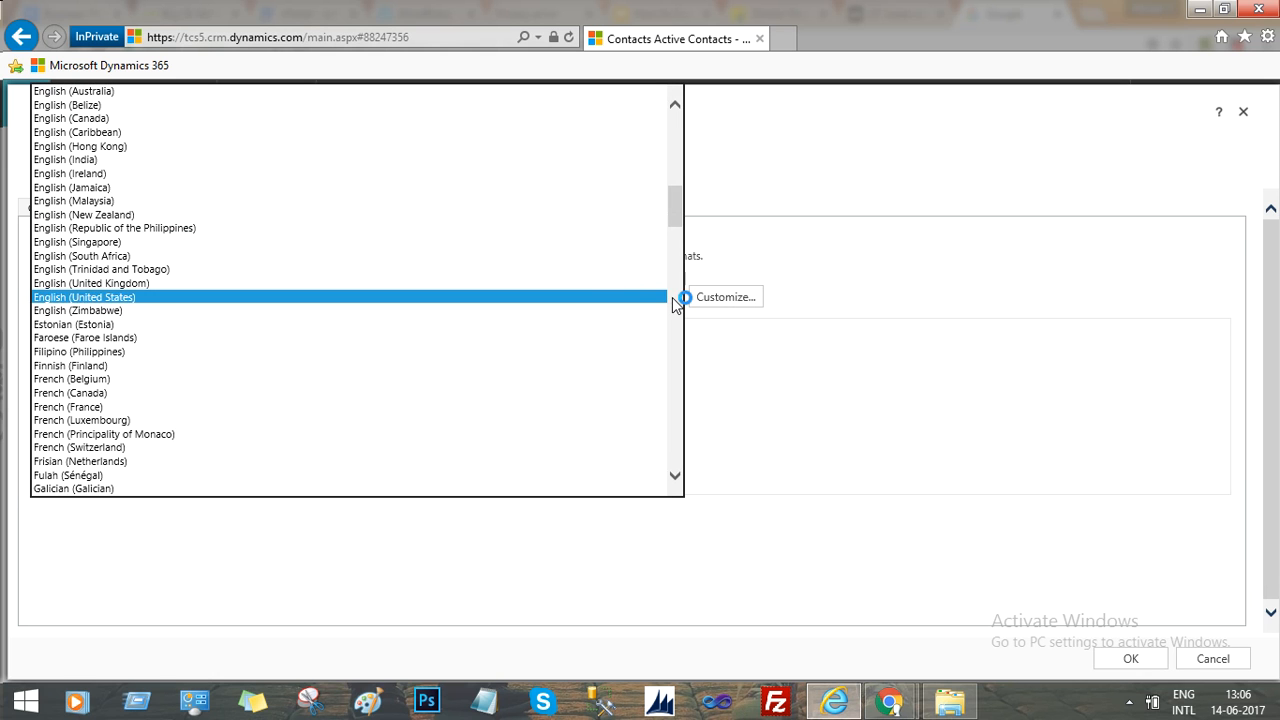
scroll("down", 3)
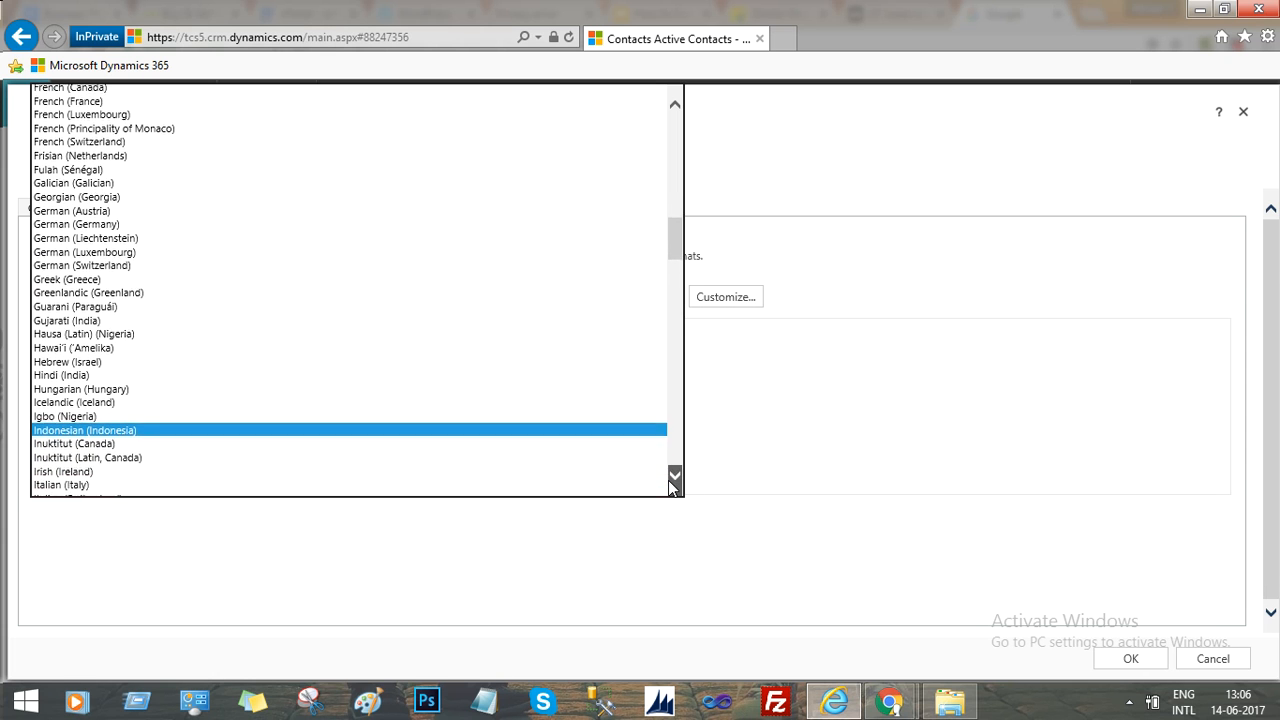
scroll("down", 3)
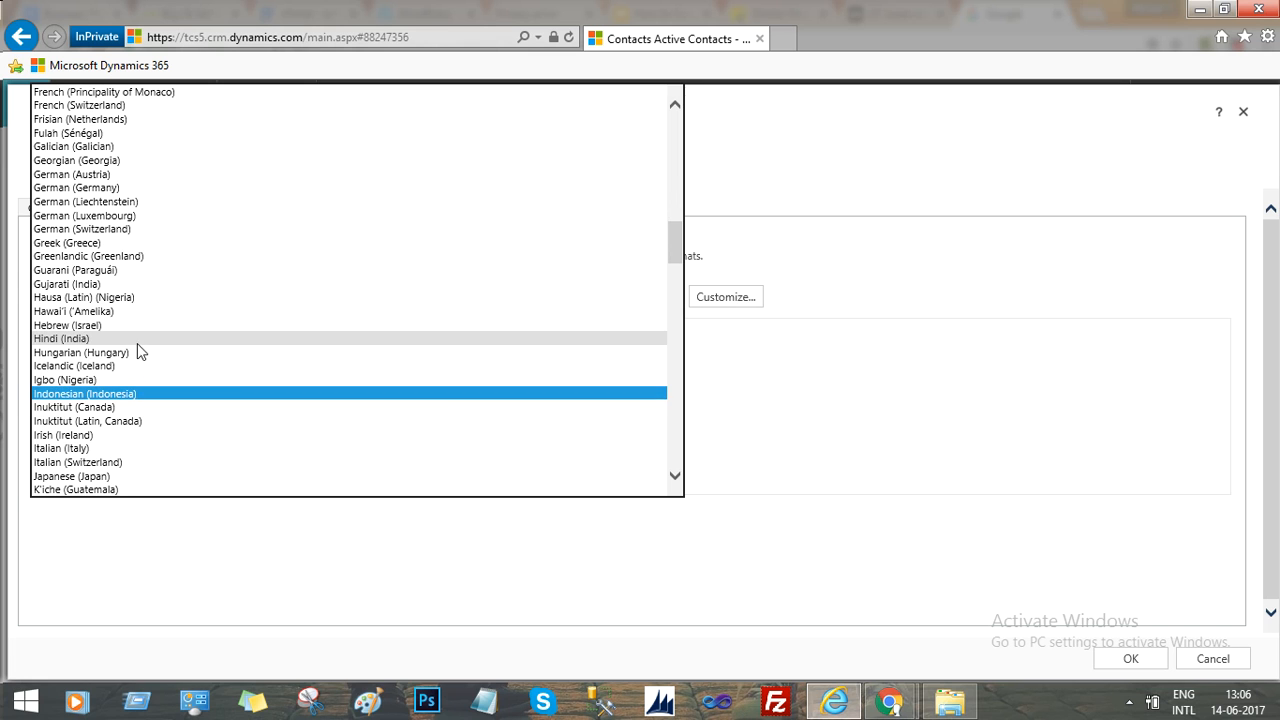
left_click(60, 338)
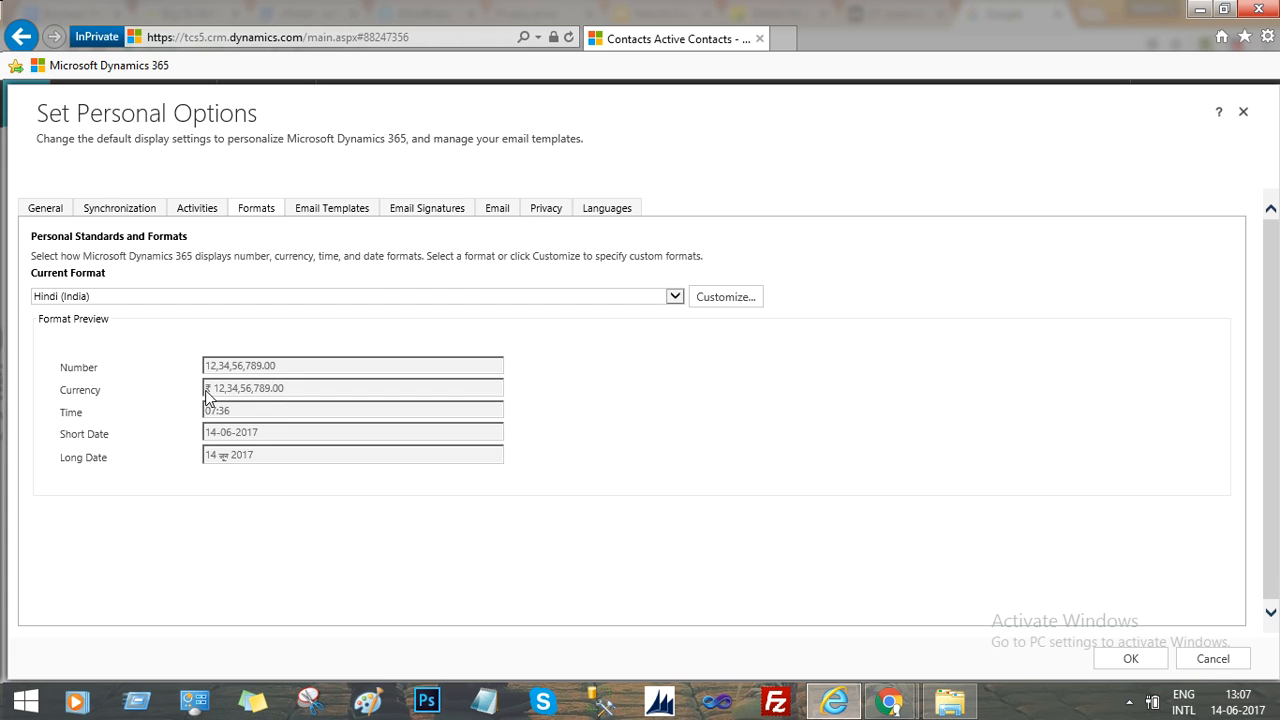
mouse_move(220, 444)
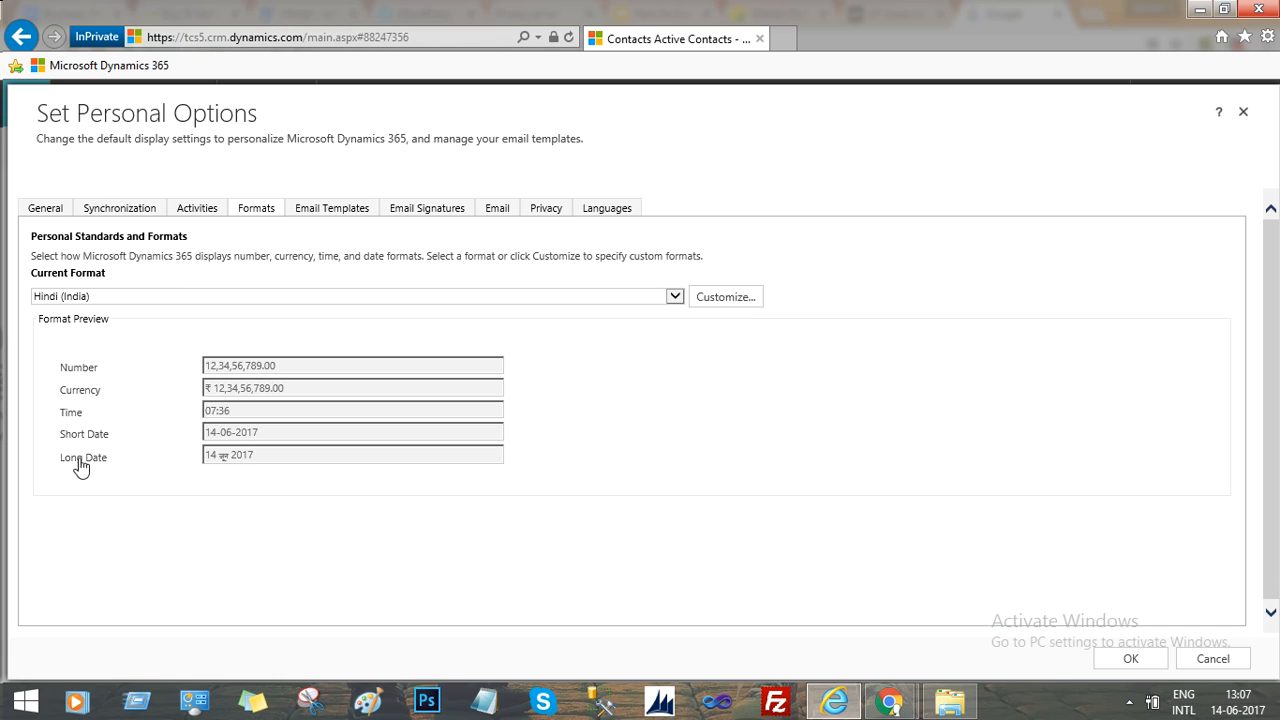
mouse_move(240, 468)
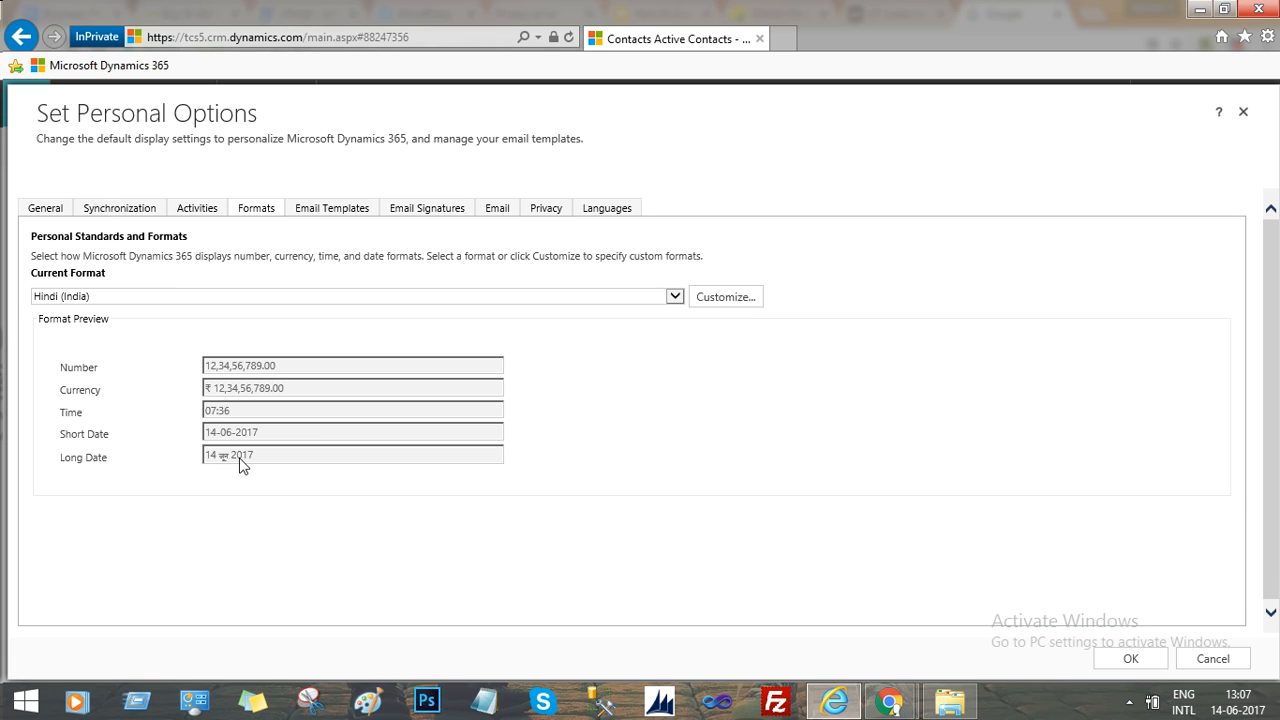
mouse_move(364, 230)
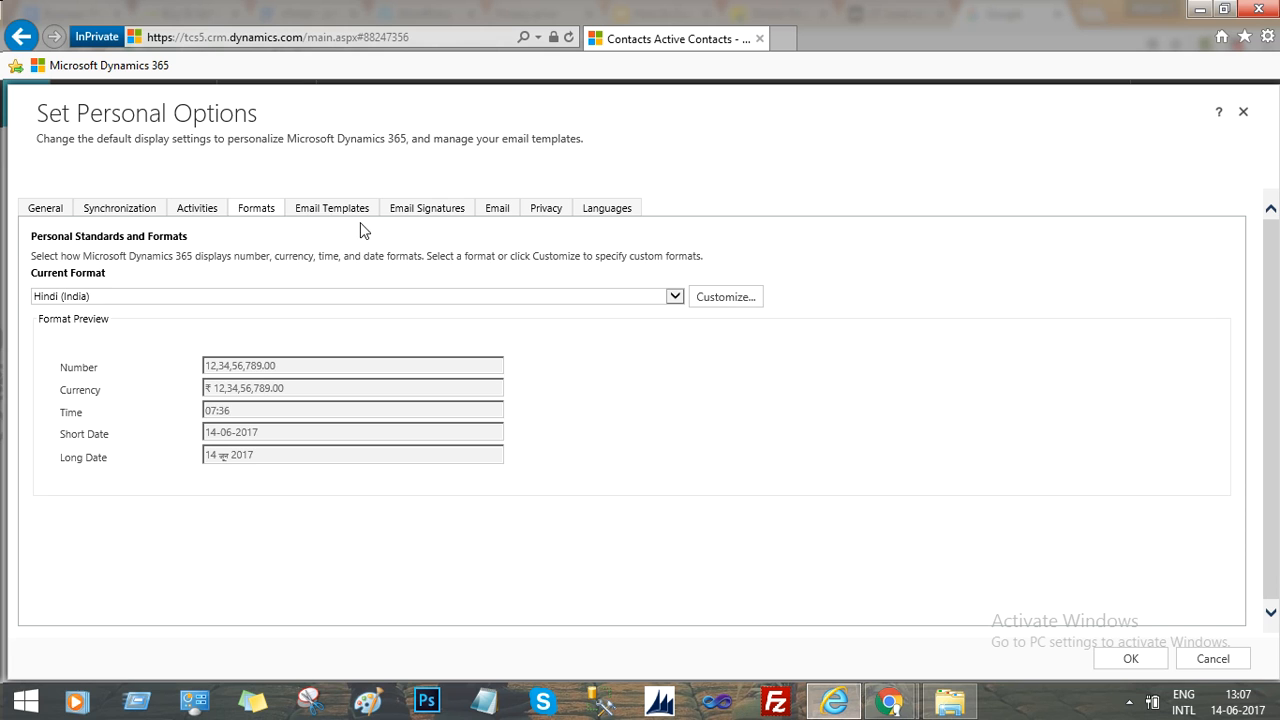
Step: Review the Email Templates, Email and Languages settings, all languages showing English
left_click(332, 206)
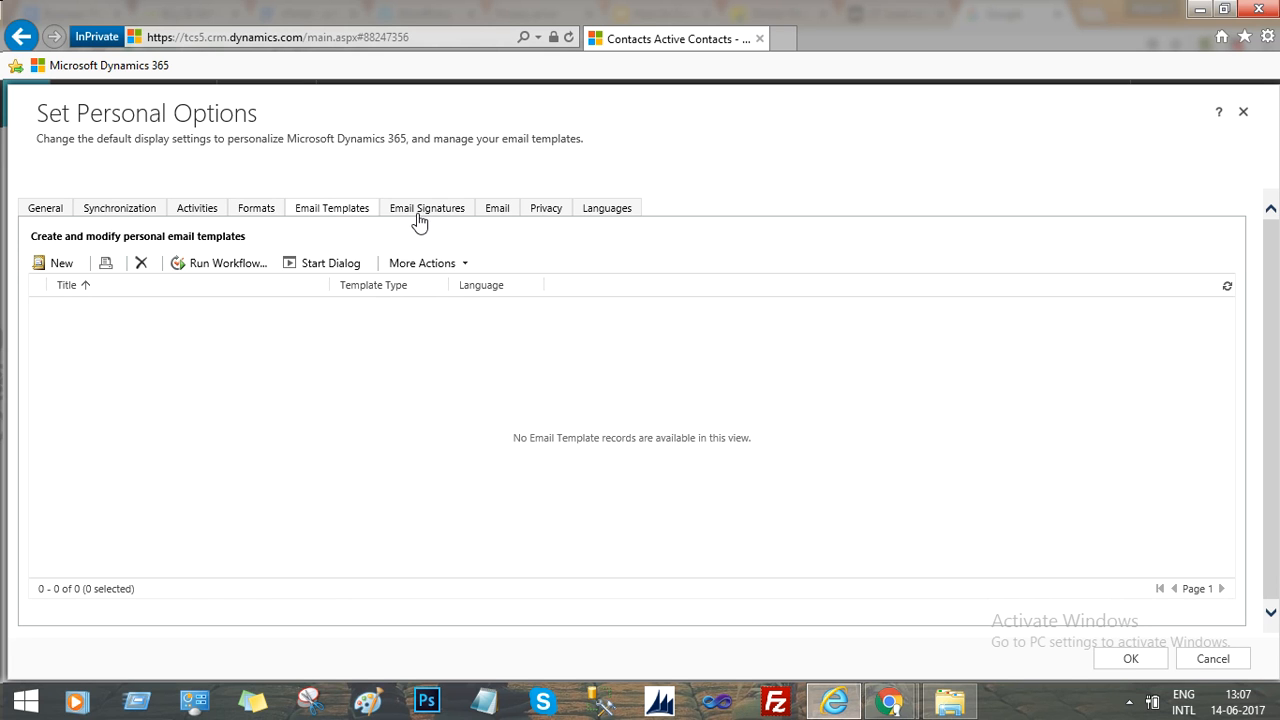
left_click(496, 208)
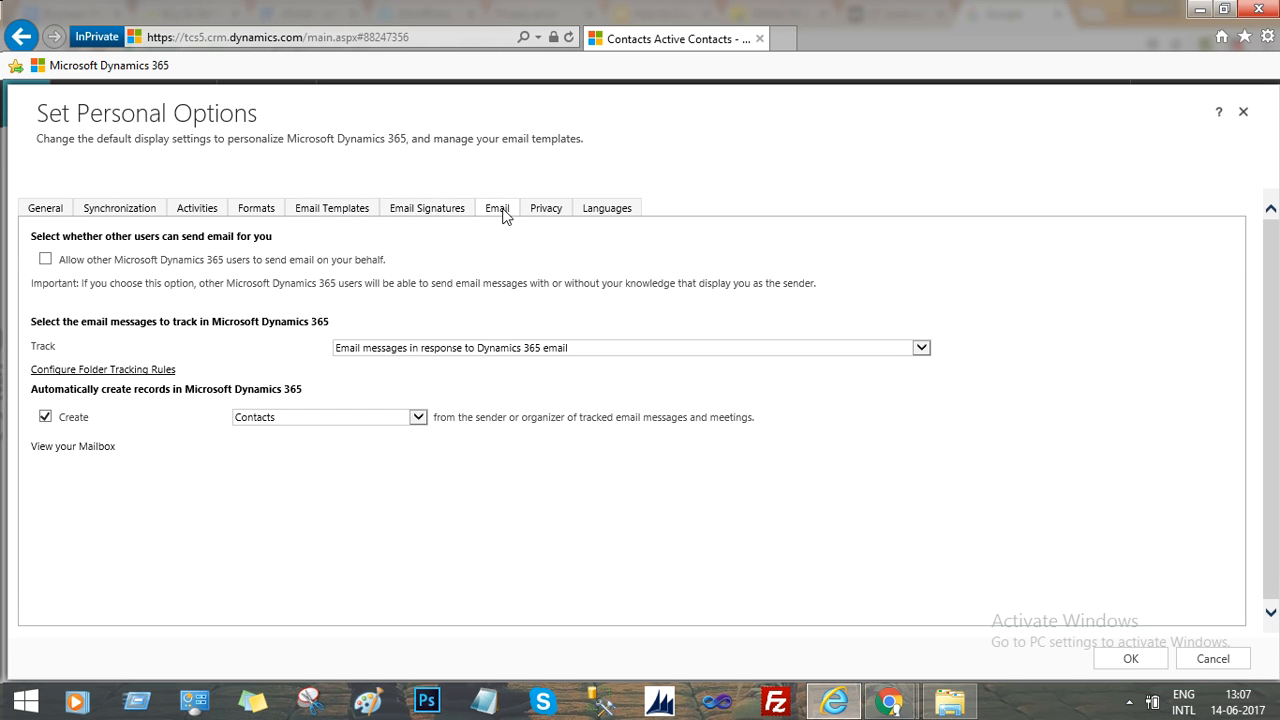
mouse_move(546, 208)
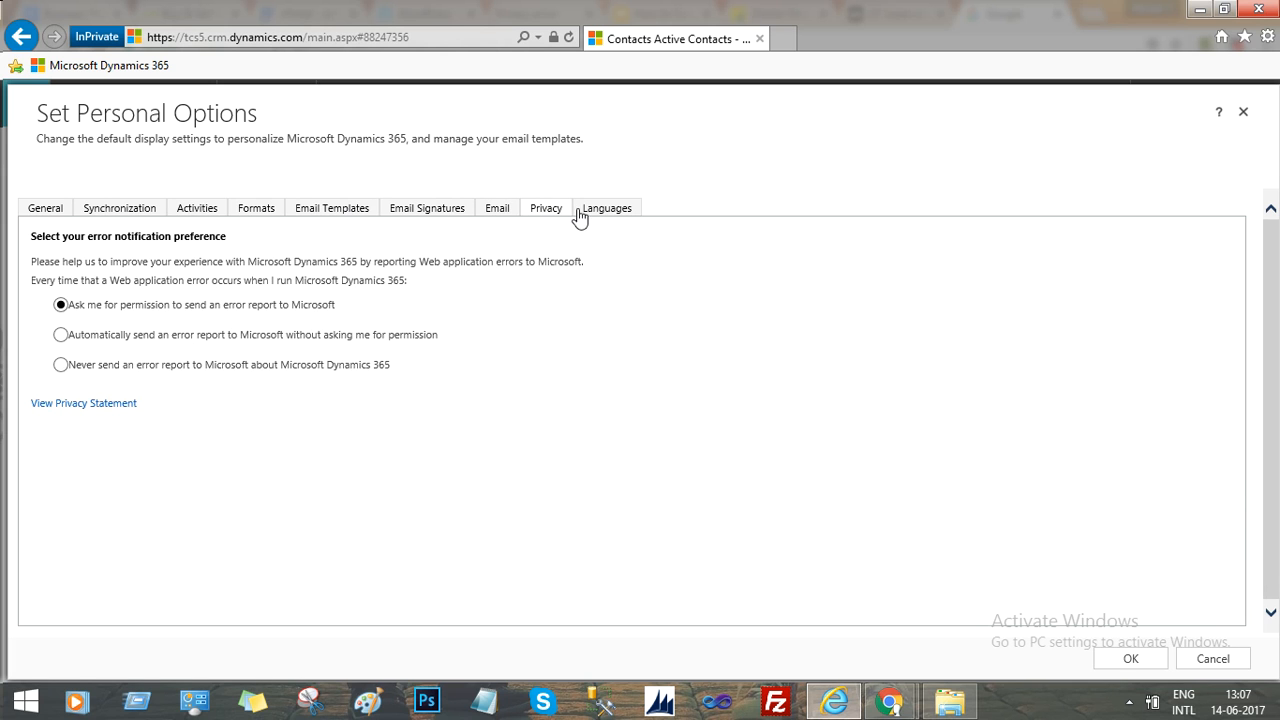
left_click(606, 208)
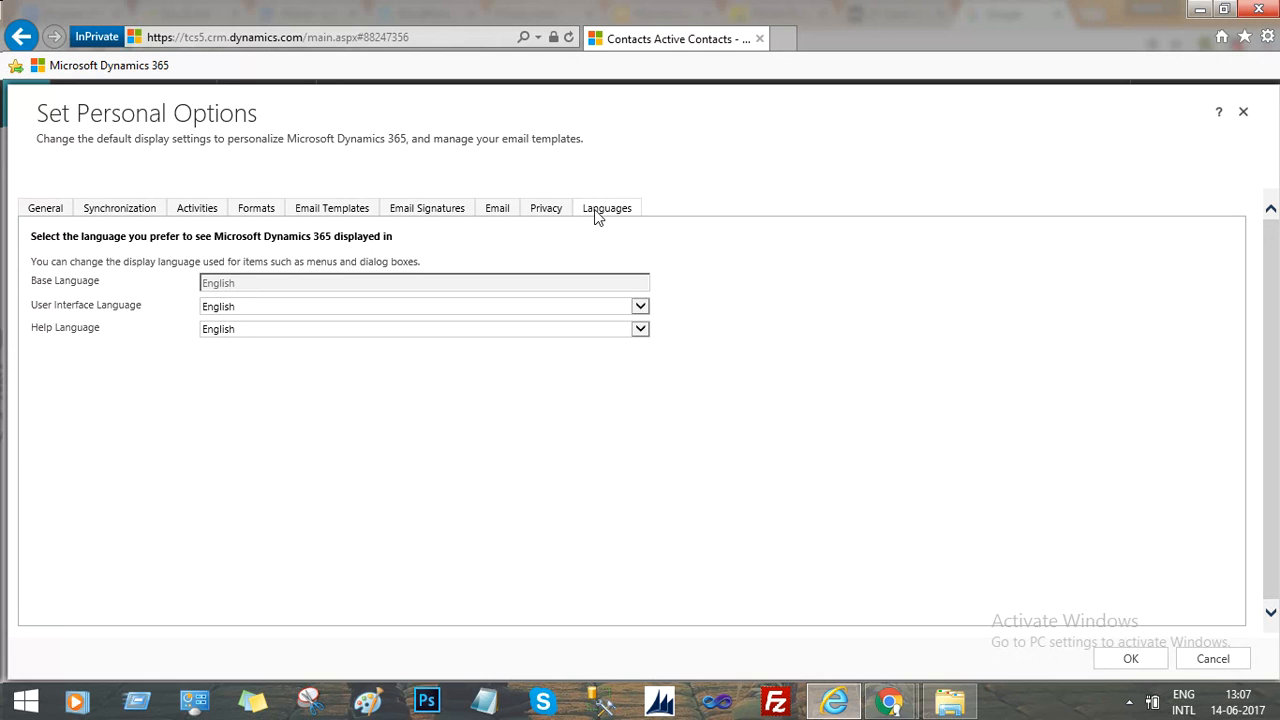